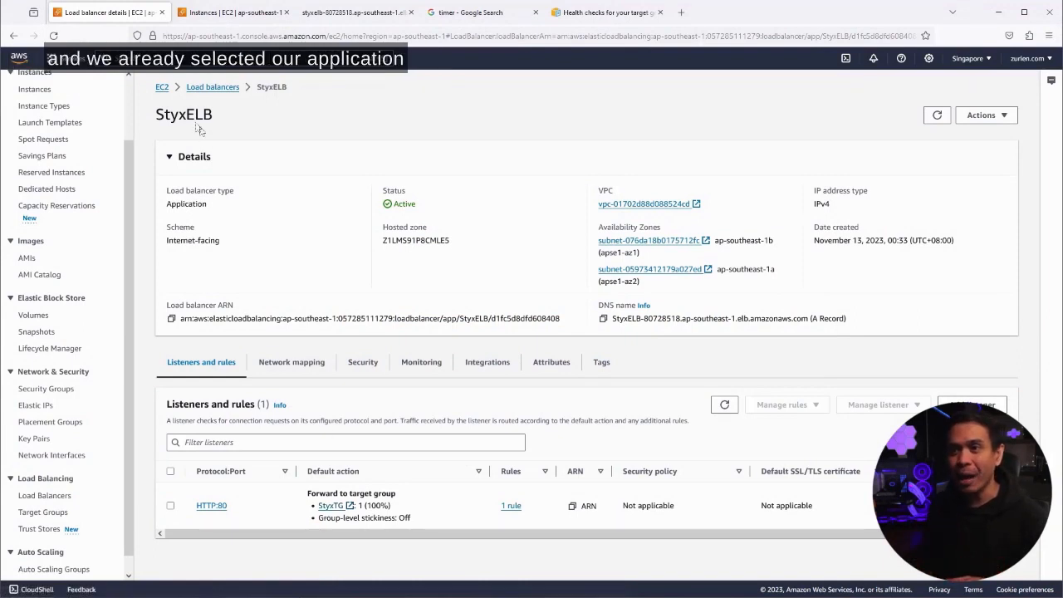
Step: Open the StyxTG target group from StyxELB's default action and view its health check settings
double_click(184, 114)
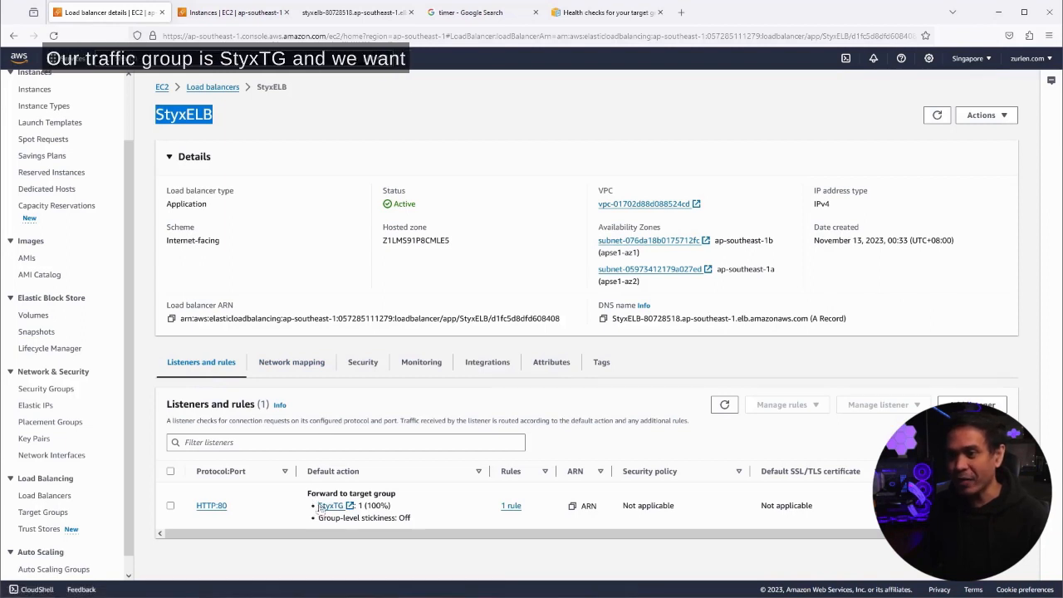
mouse_move(331, 505)
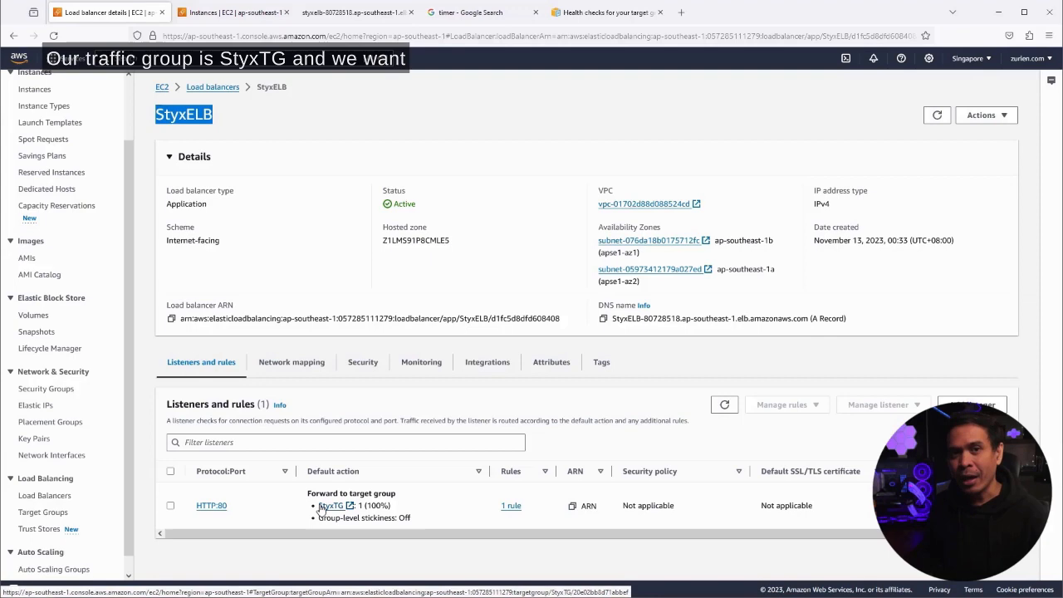
click(332, 504)
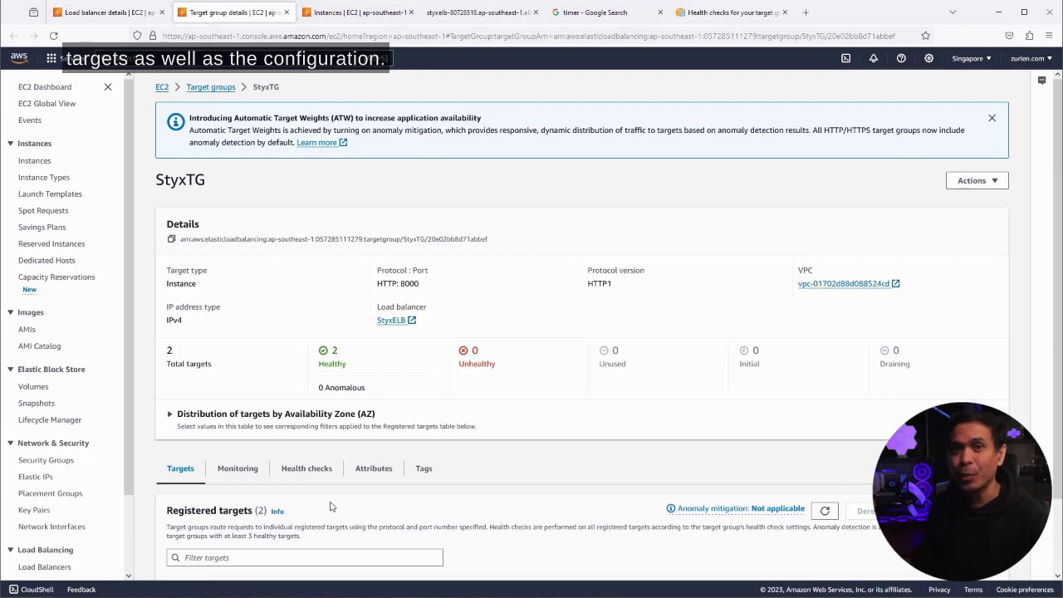
scroll(down, 3)
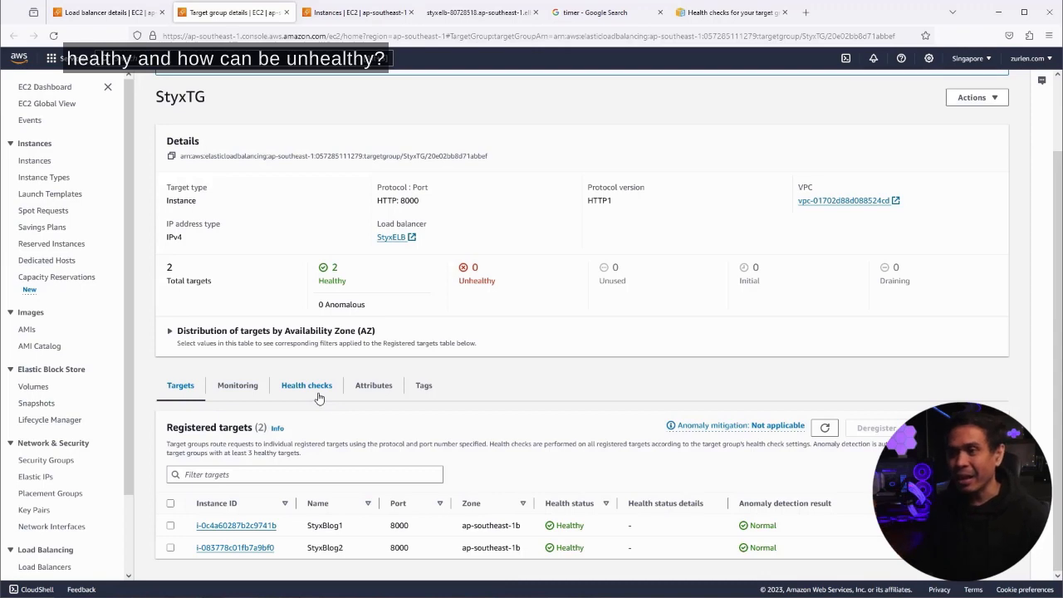
click(306, 384)
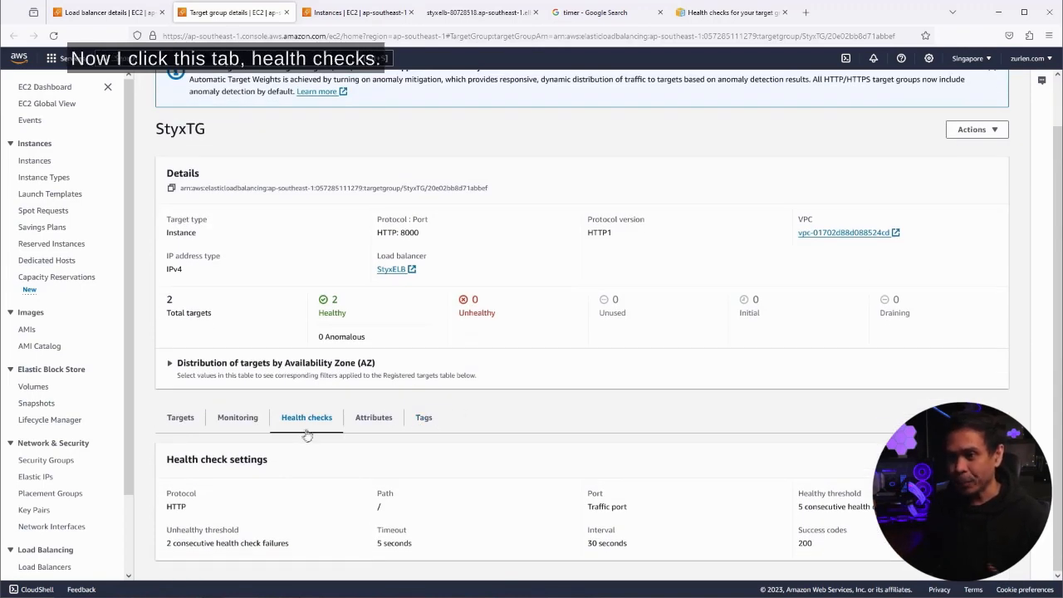
mouse_move(323, 424)
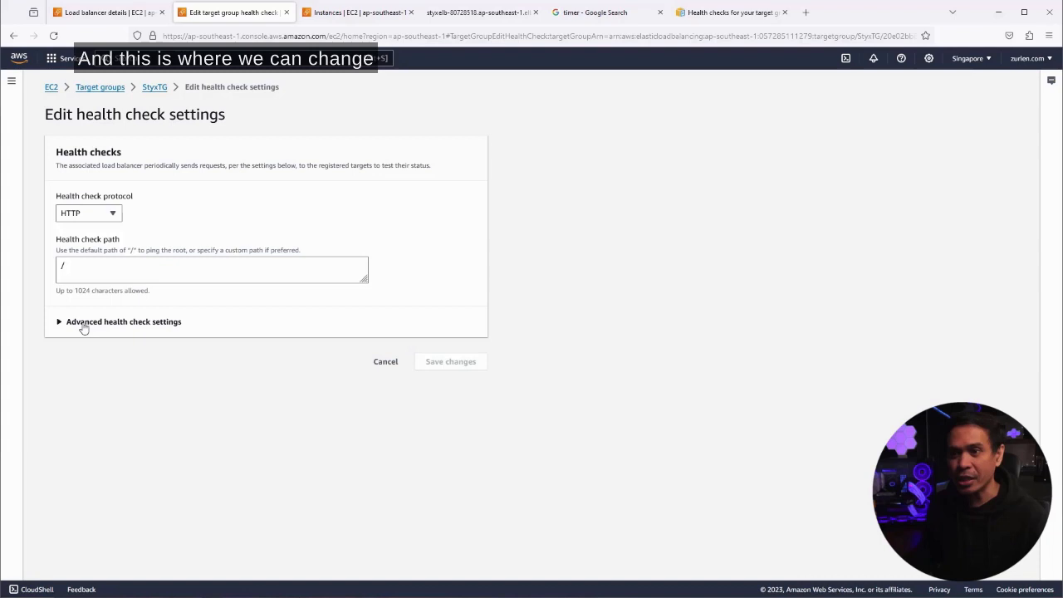
Step: Expand the advanced health check settings, keeping HTTP as protocol, and focus the path field
click(122, 321)
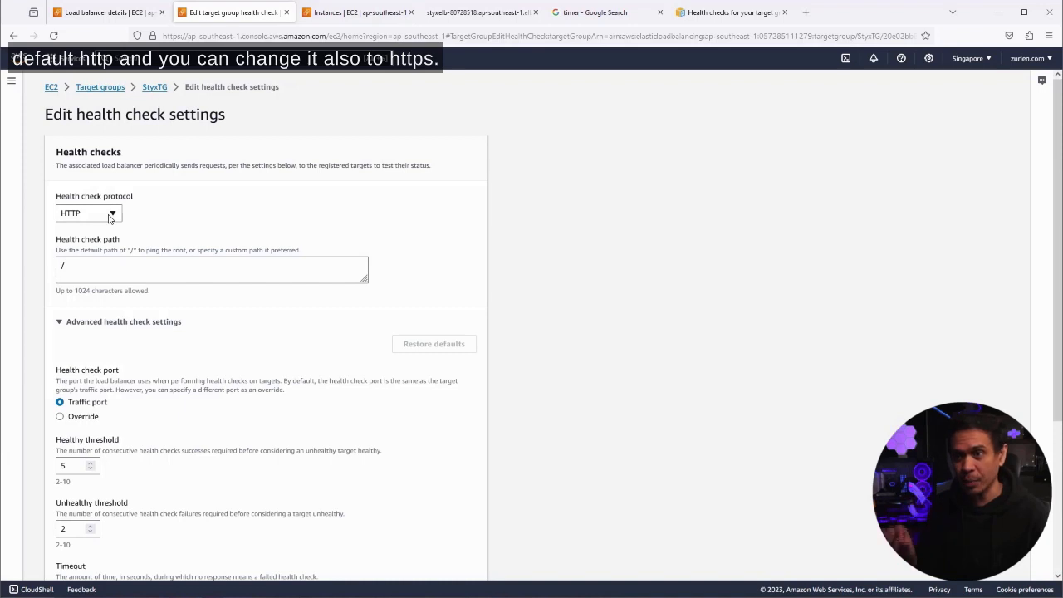
click(88, 212)
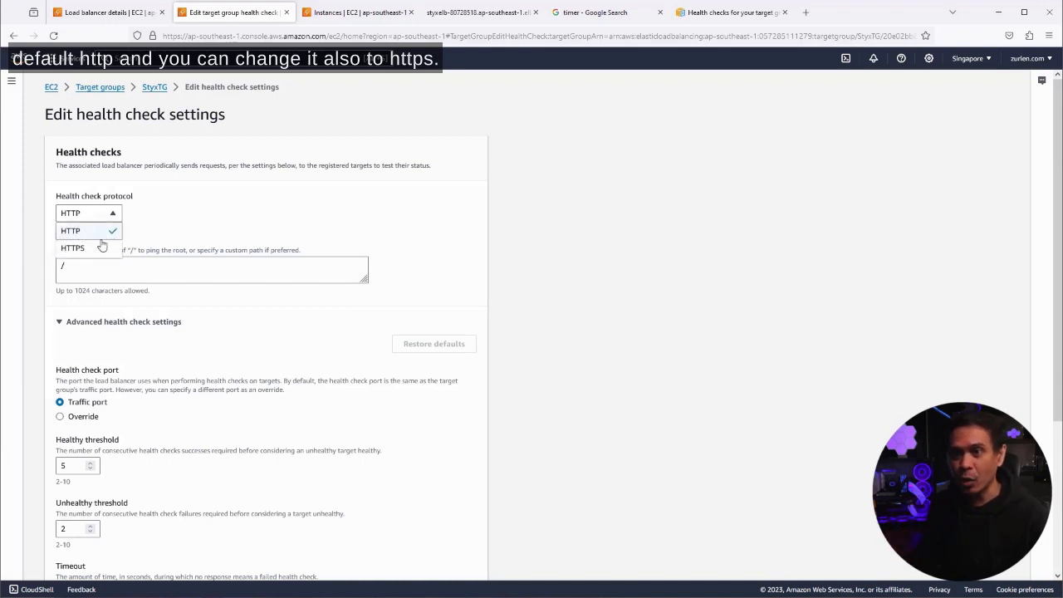
click(70, 230)
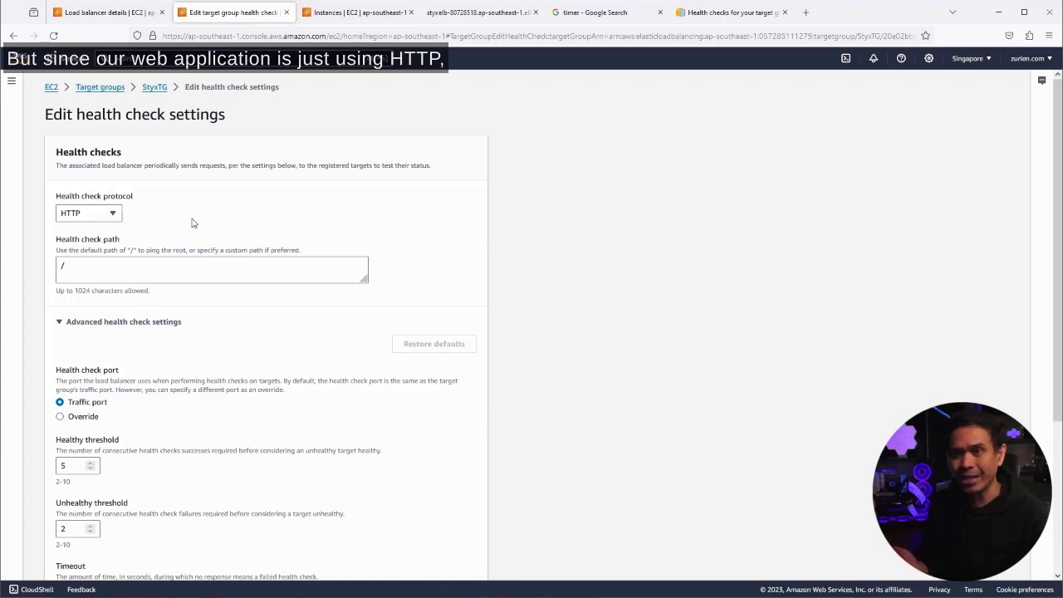
click(88, 212)
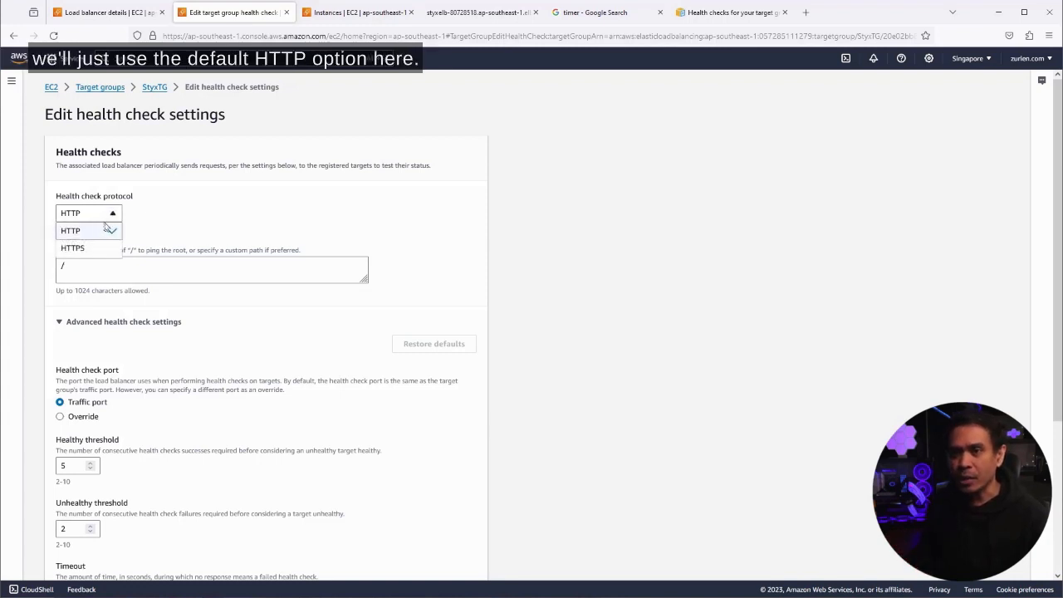
click(71, 230)
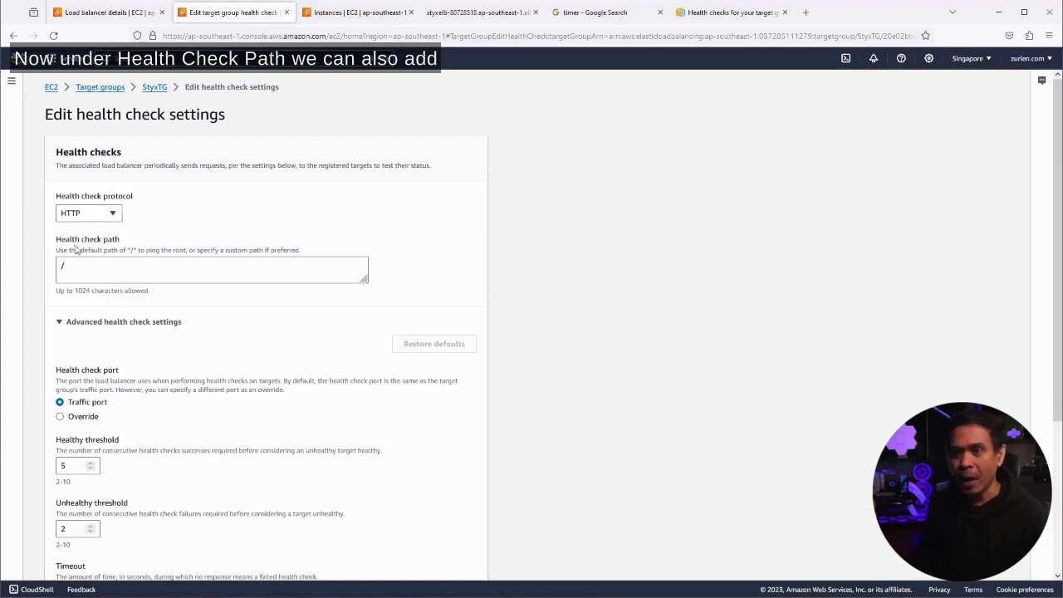
click(101, 263)
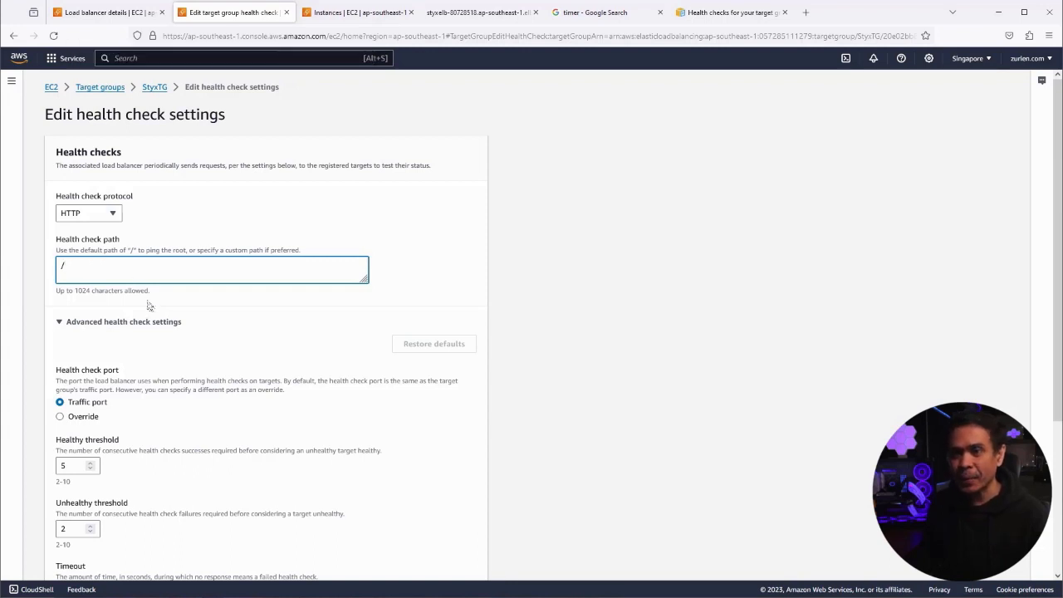
Step: Scroll through the health check thresholds and leave the editor unchanged
scroll(down, 3)
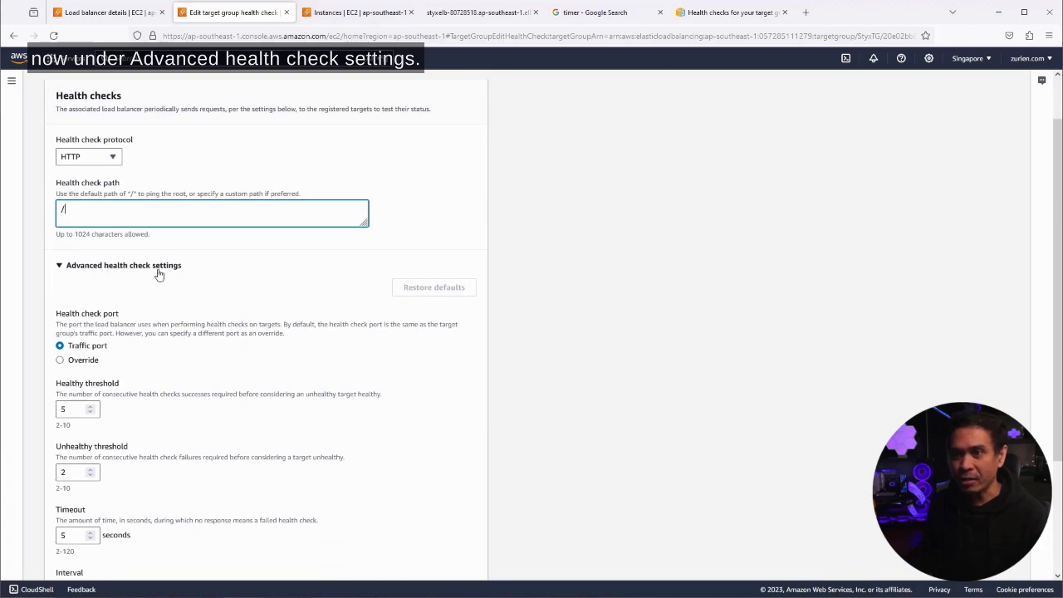
scroll(down, 3)
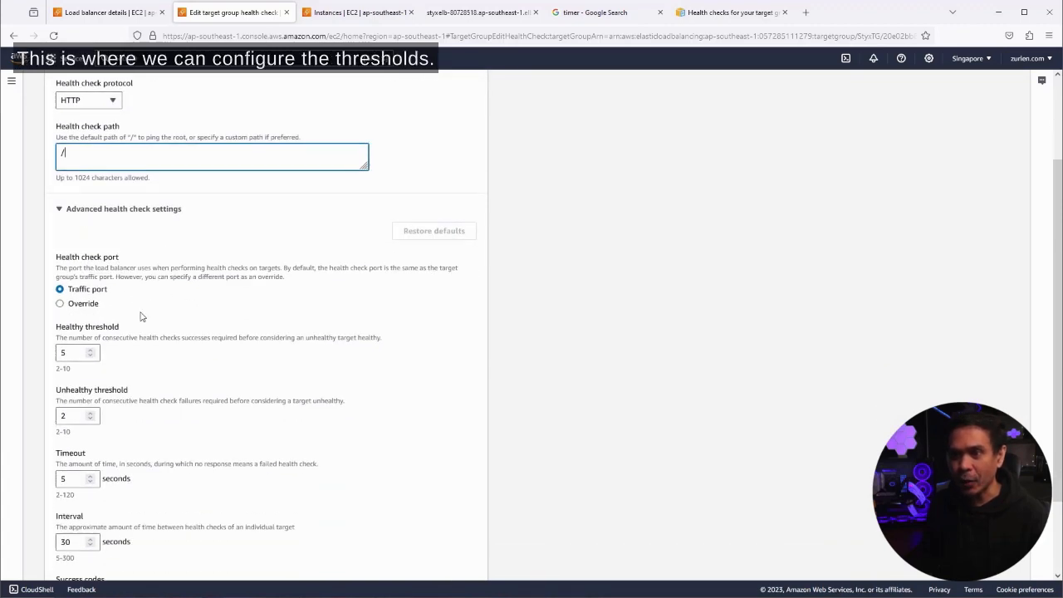
scroll(down, 3)
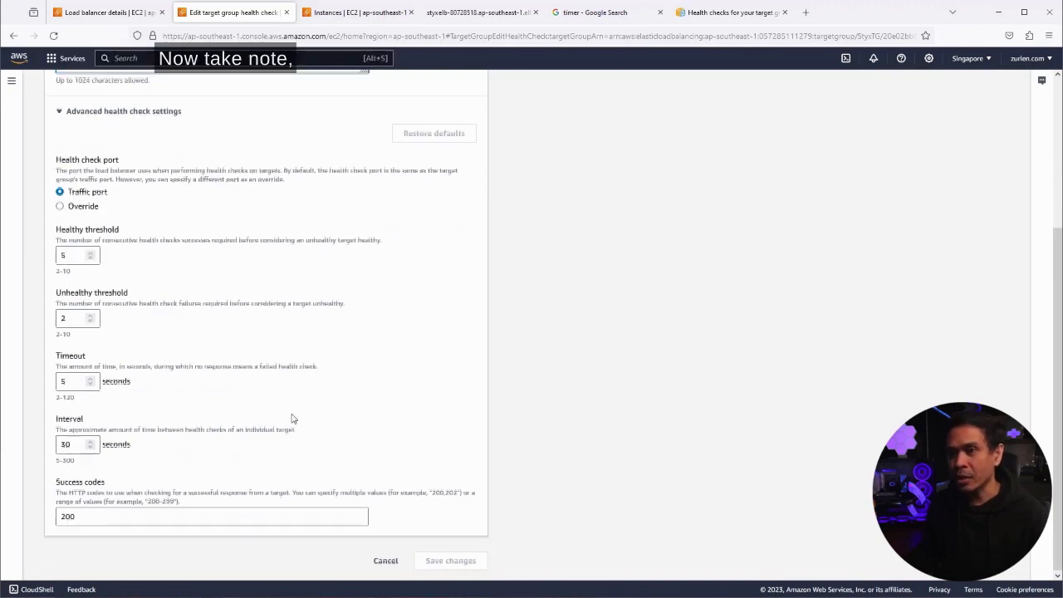
scroll(up, 3)
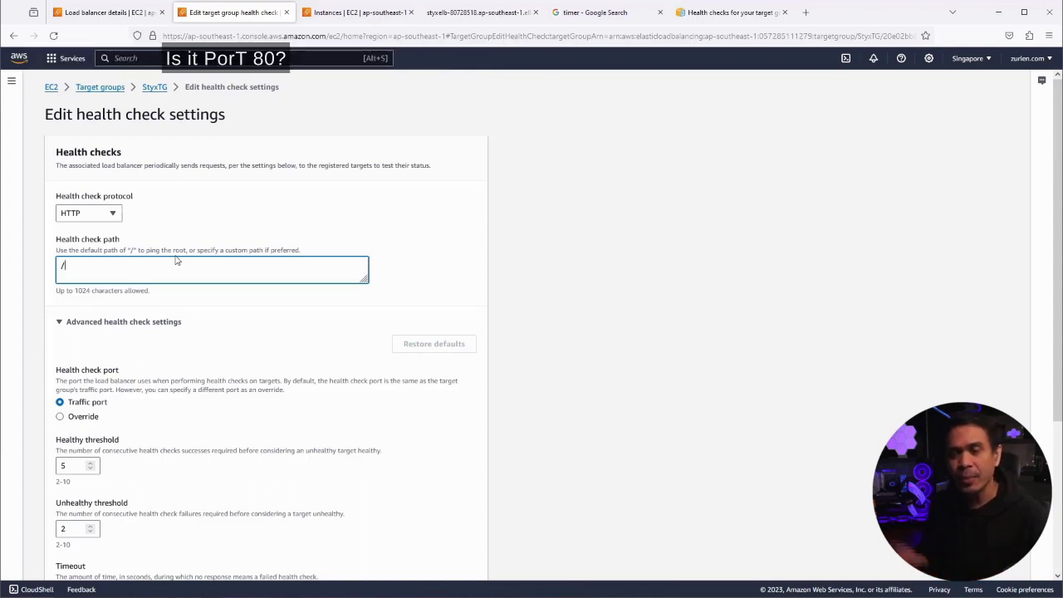
scroll(down, 3)
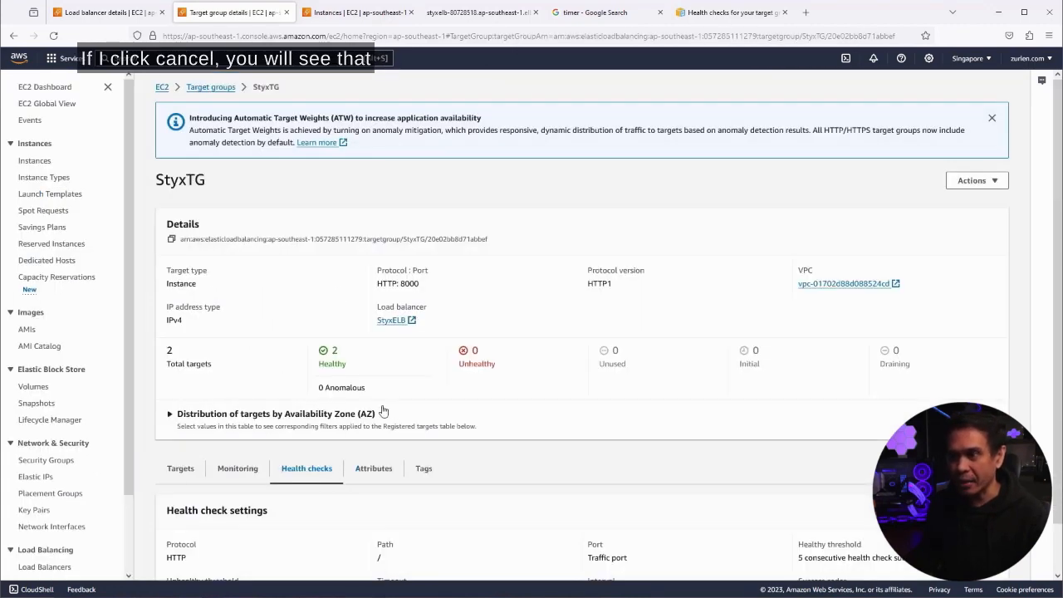
Step: Check the registered targets' health status on StyxTG's Targets tab
scroll(down, 3)
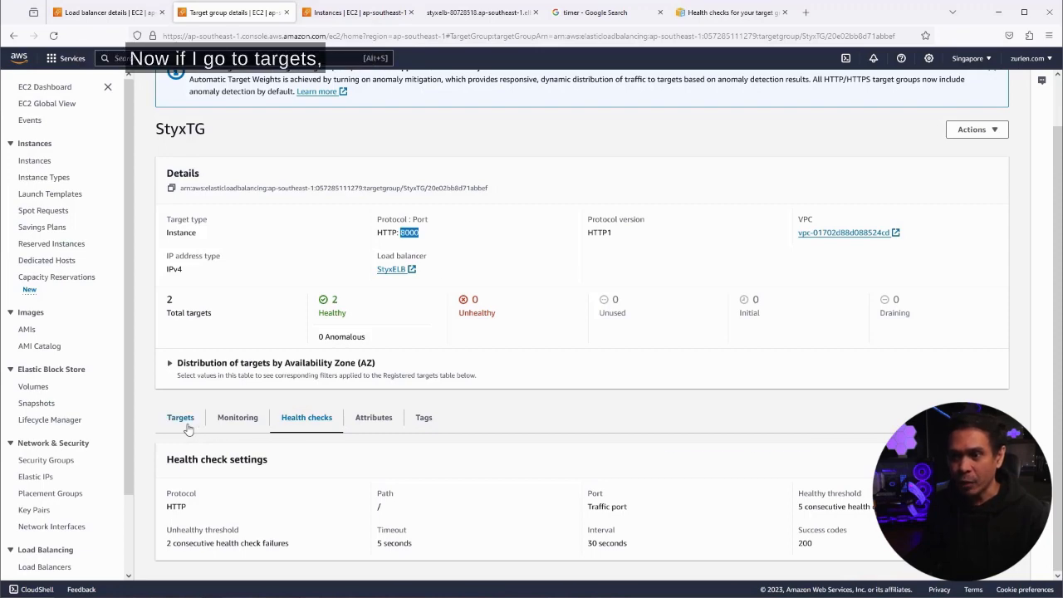
click(180, 417)
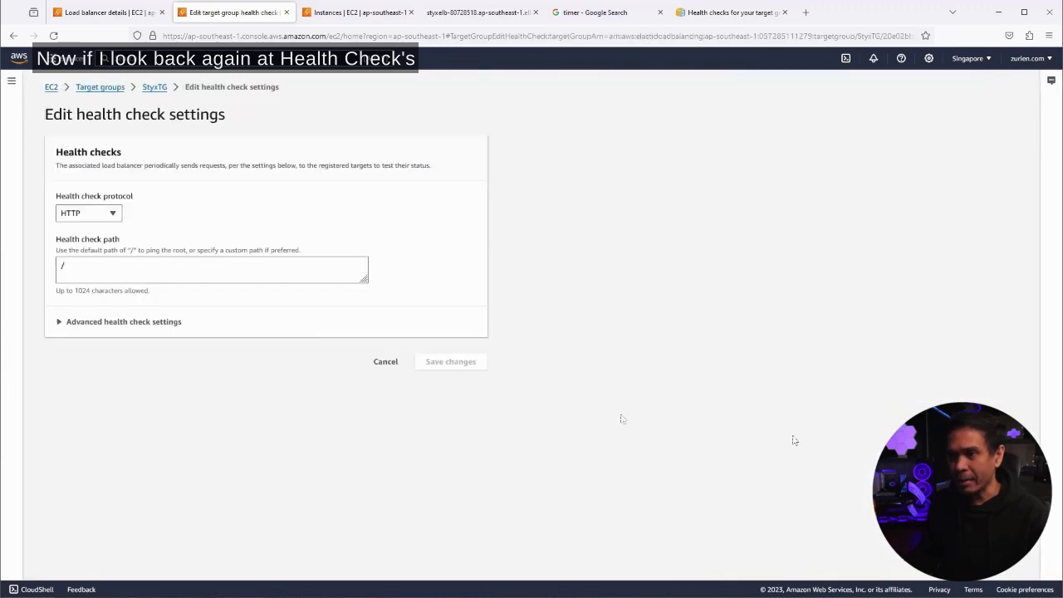
click(122, 321)
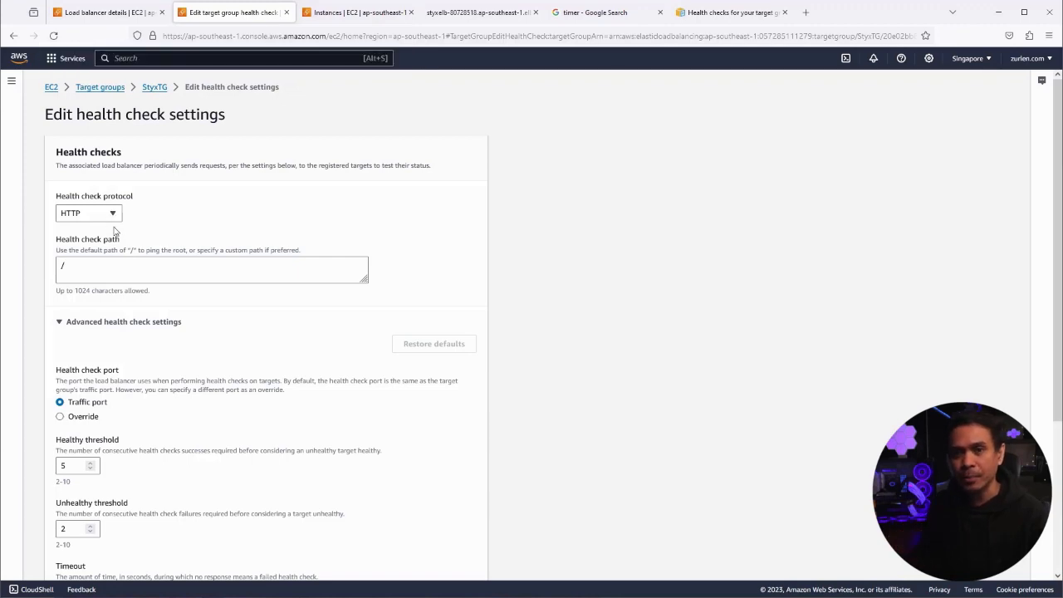
scroll(down, 3)
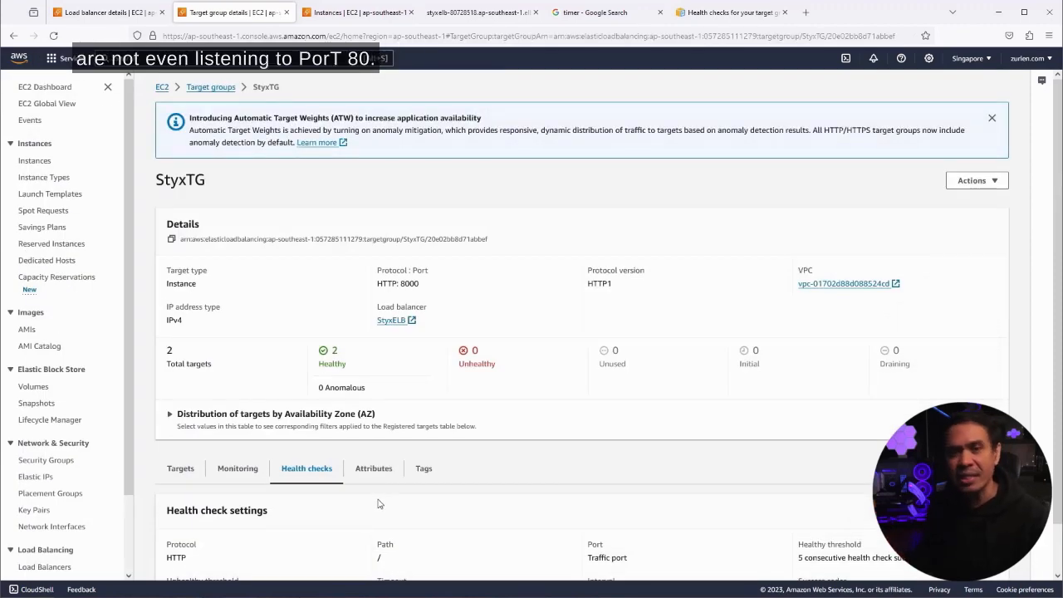
scroll(down, 3)
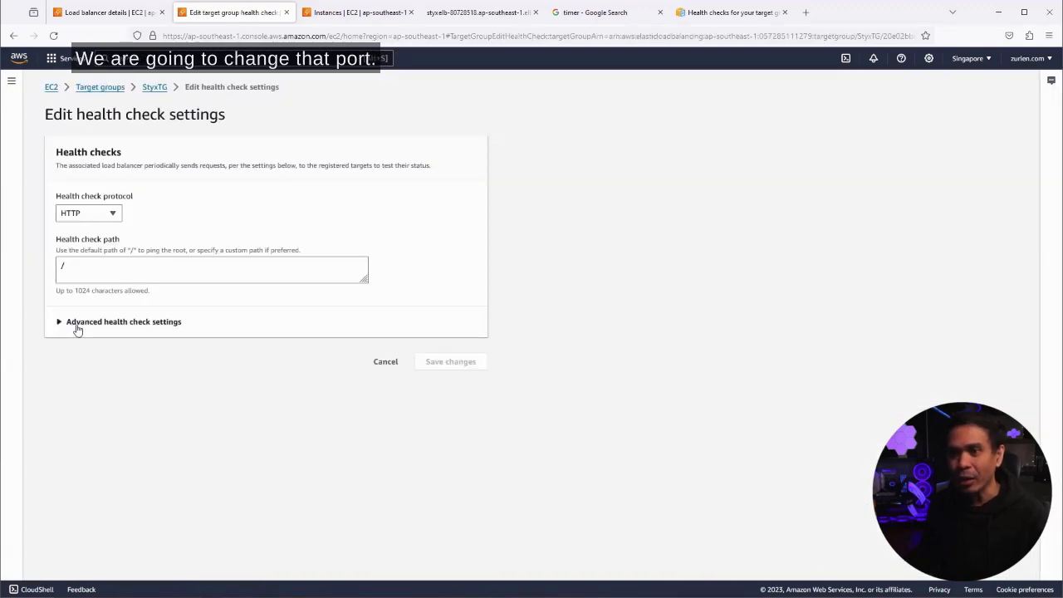
Step: Set StyxTG's health check port to Override with value 80
click(123, 321)
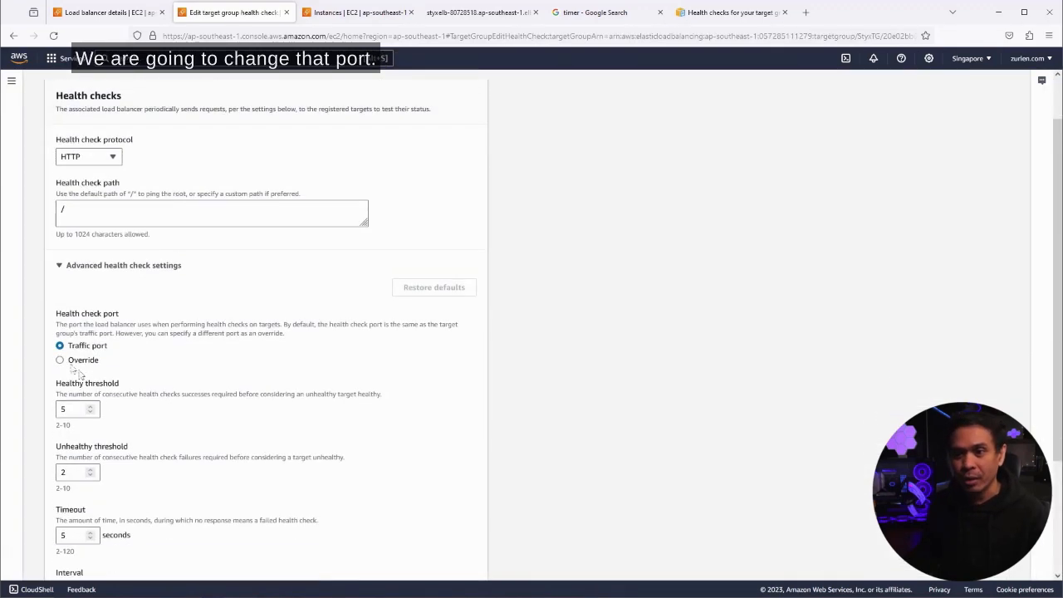
double_click(87, 345)
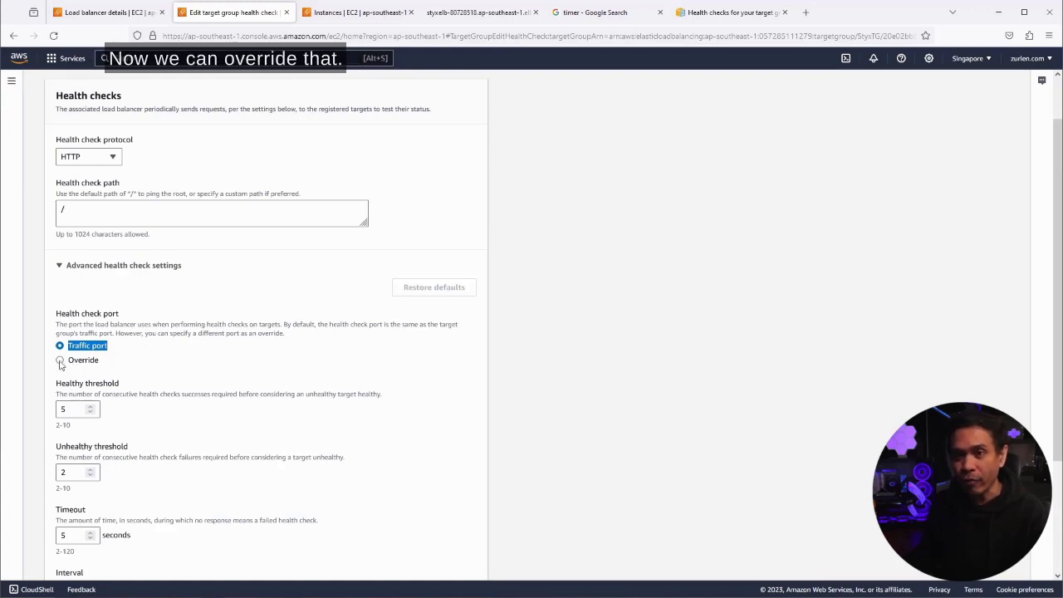
click(59, 360)
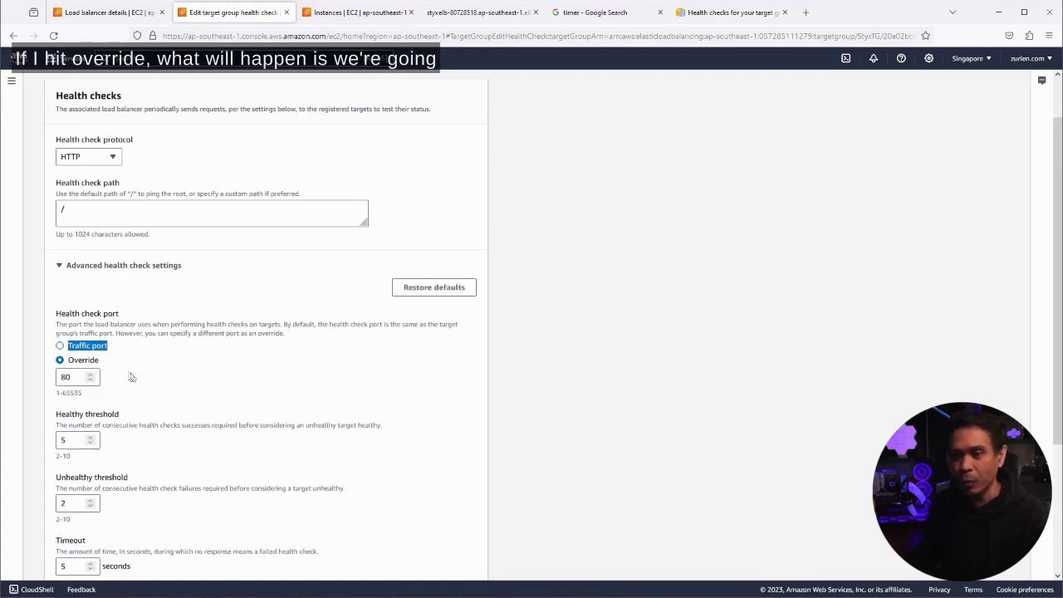
scroll(down, 3)
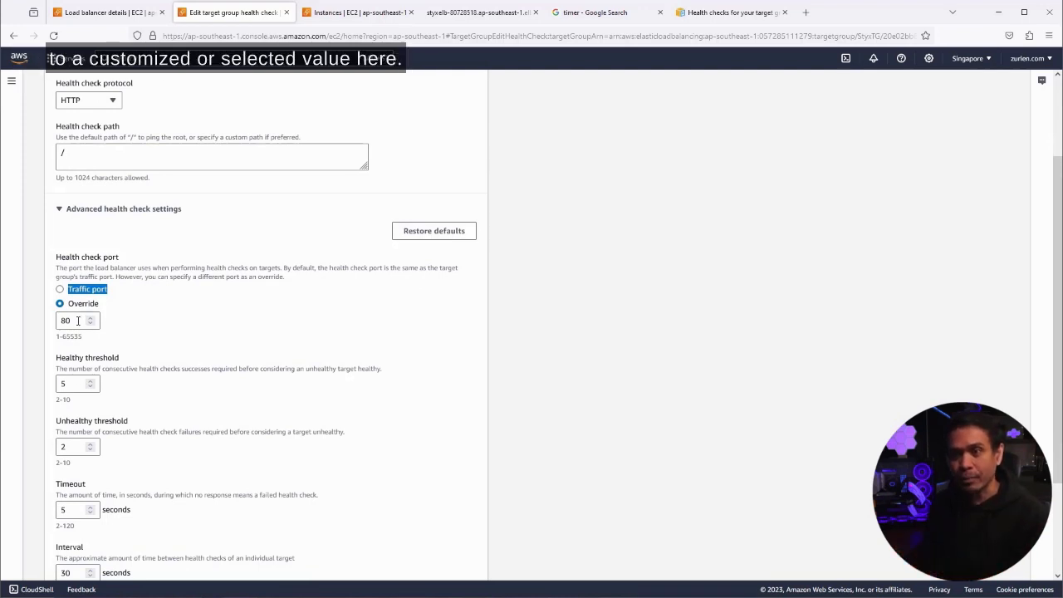
triple_click(65, 321)
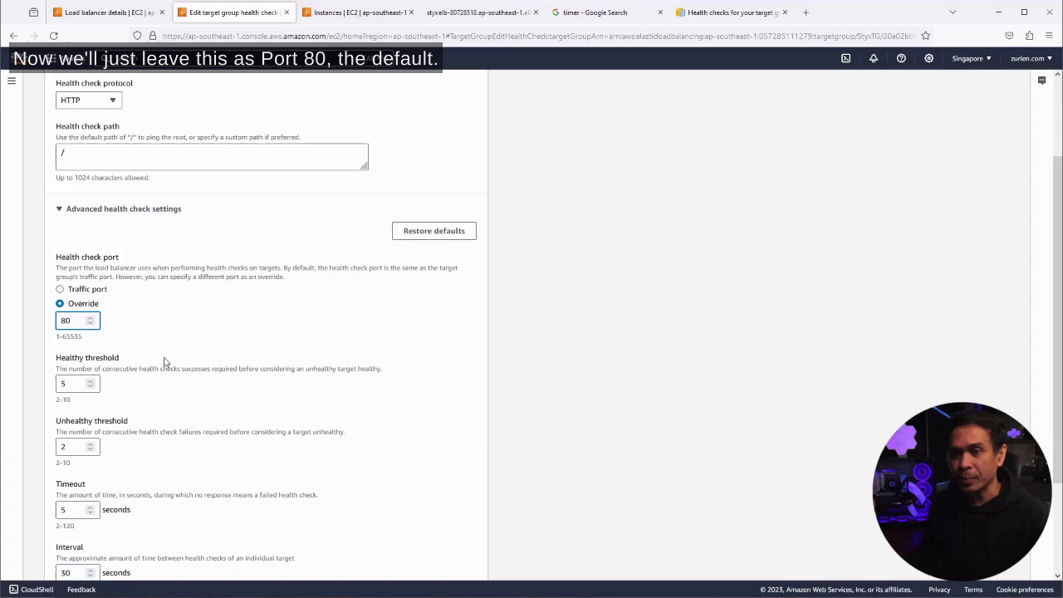
scroll(down, 3)
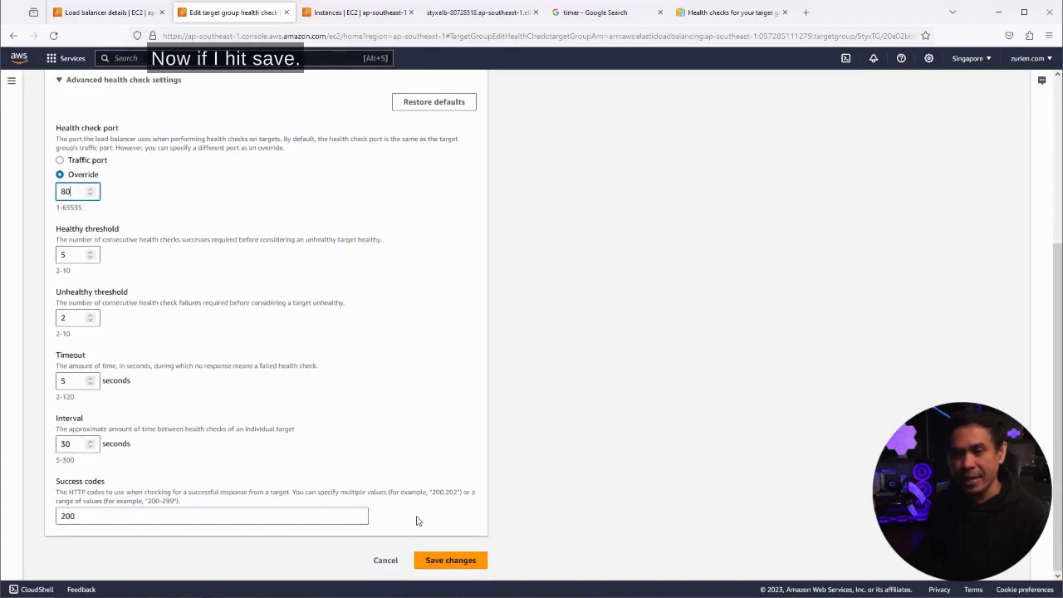
mouse_move(407, 478)
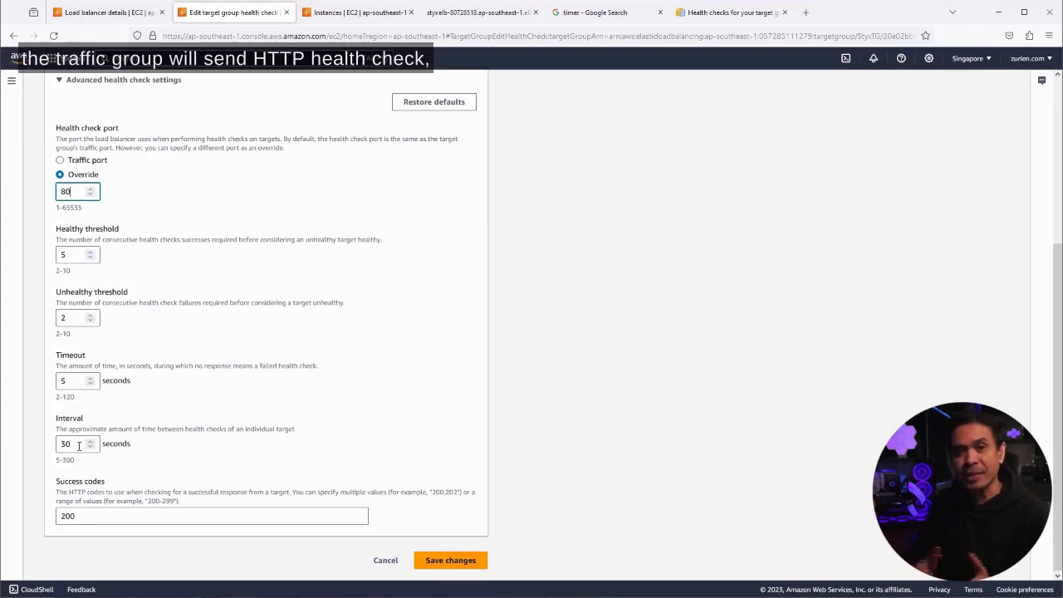
scroll(up, 3)
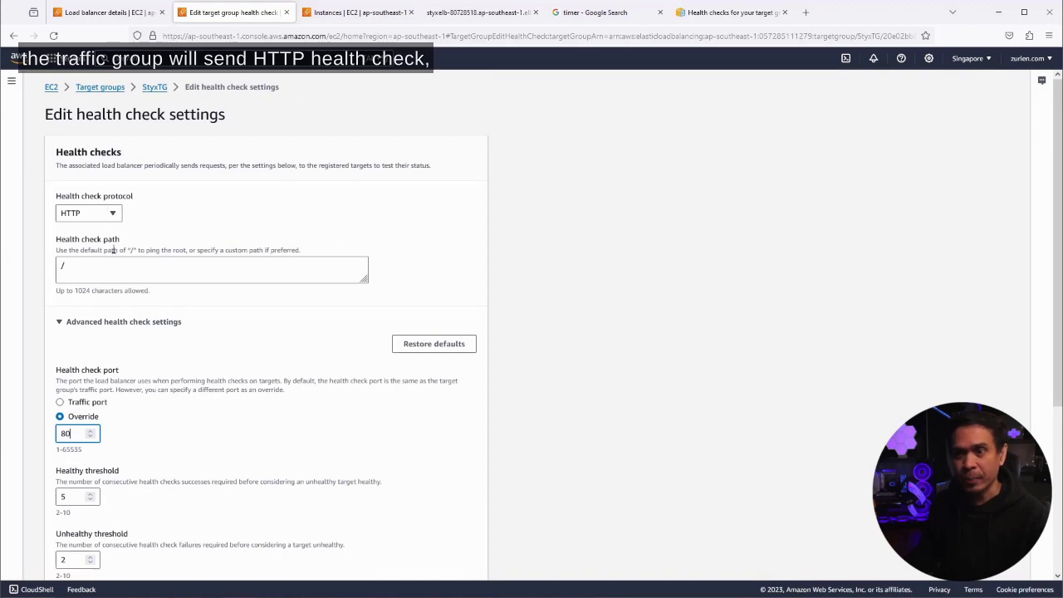
scroll(down, 3)
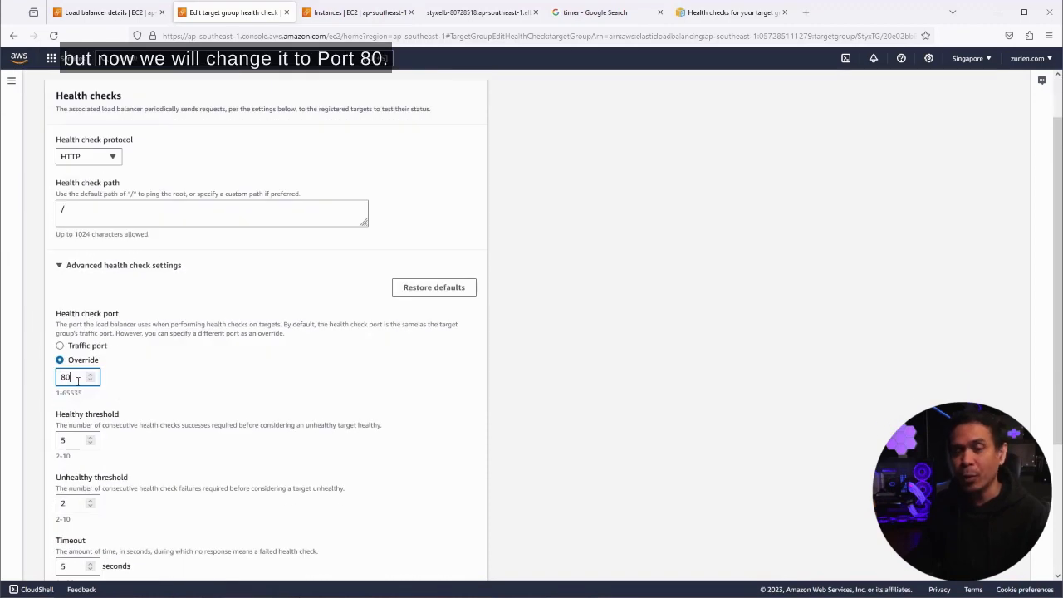
Step: View the stopwatch page, then confirm StyxBlog1 and StyxBlog2 are running with 2/2 checks
scroll(down, 3)
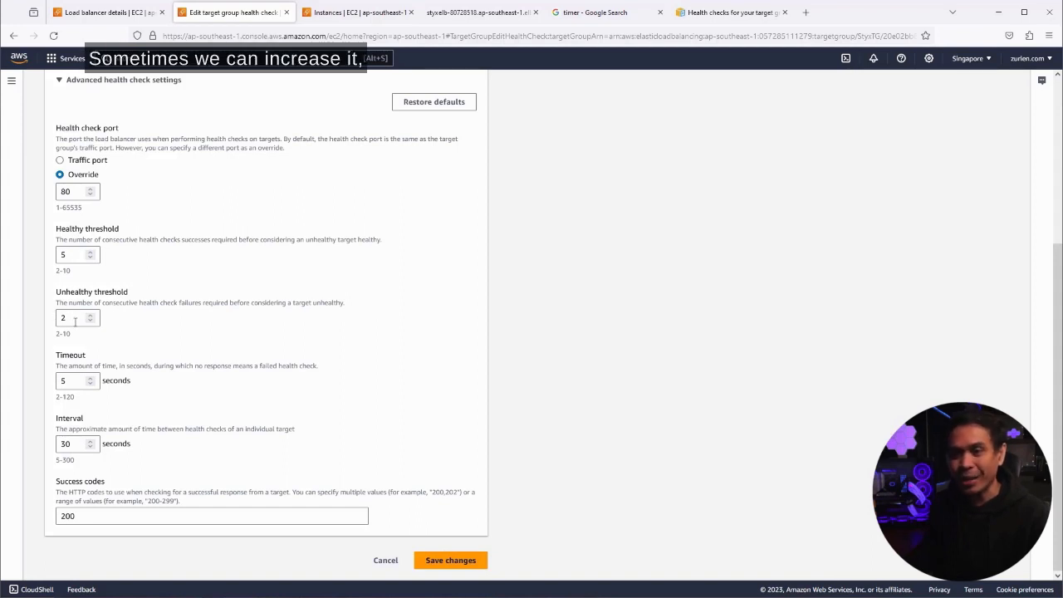
mouse_move(131, 344)
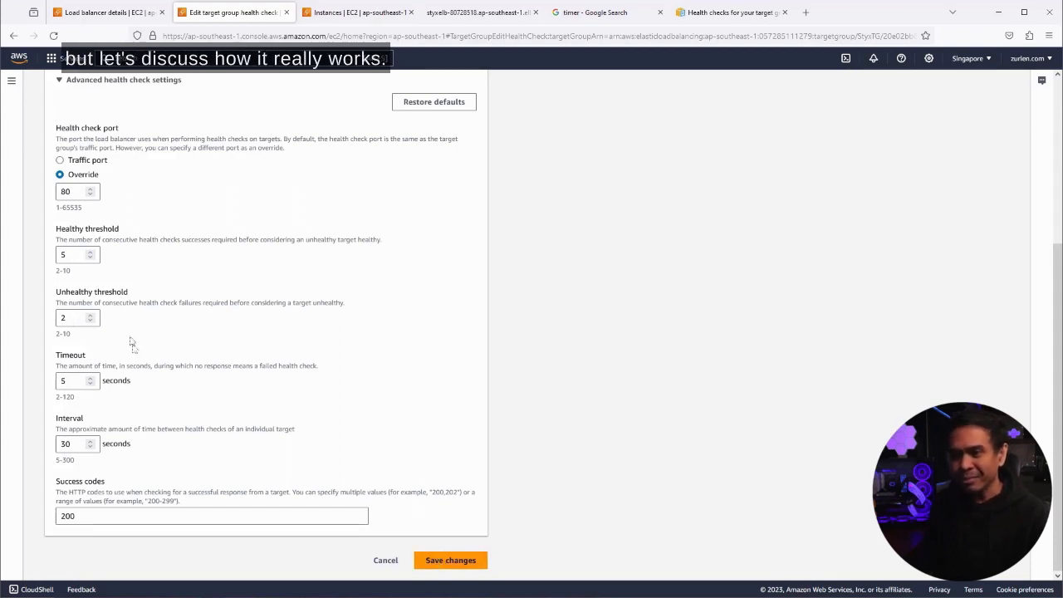
mouse_move(75, 313)
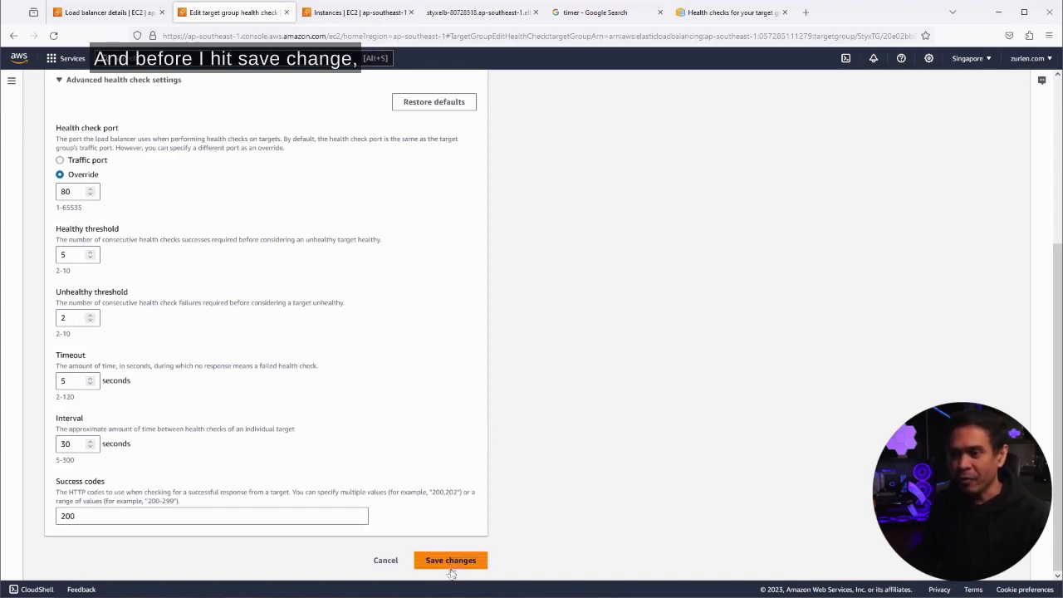
mouse_move(509, 133)
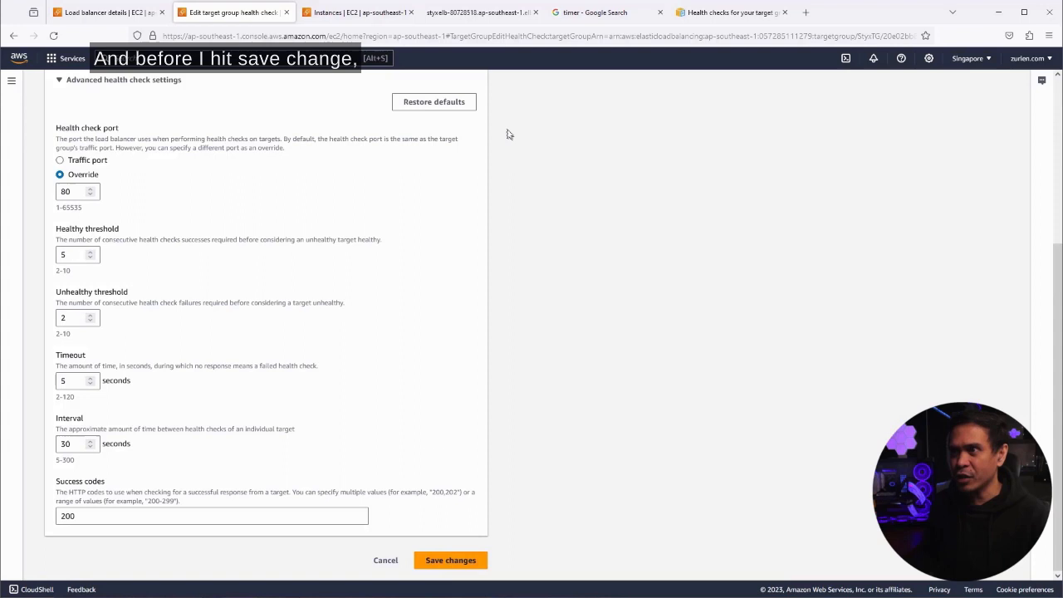
mouse_move(595, 12)
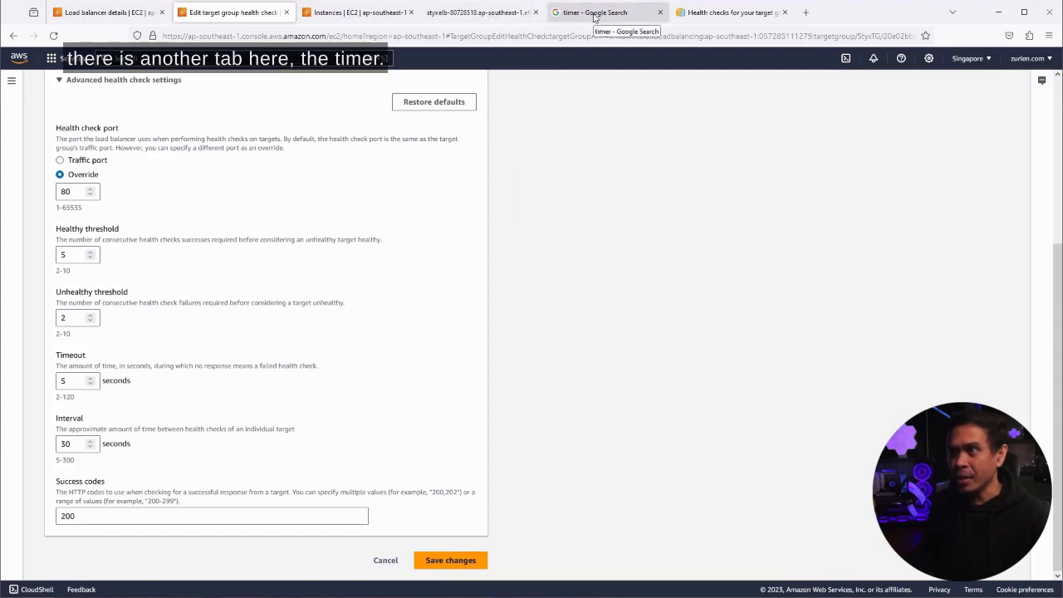
click(606, 12)
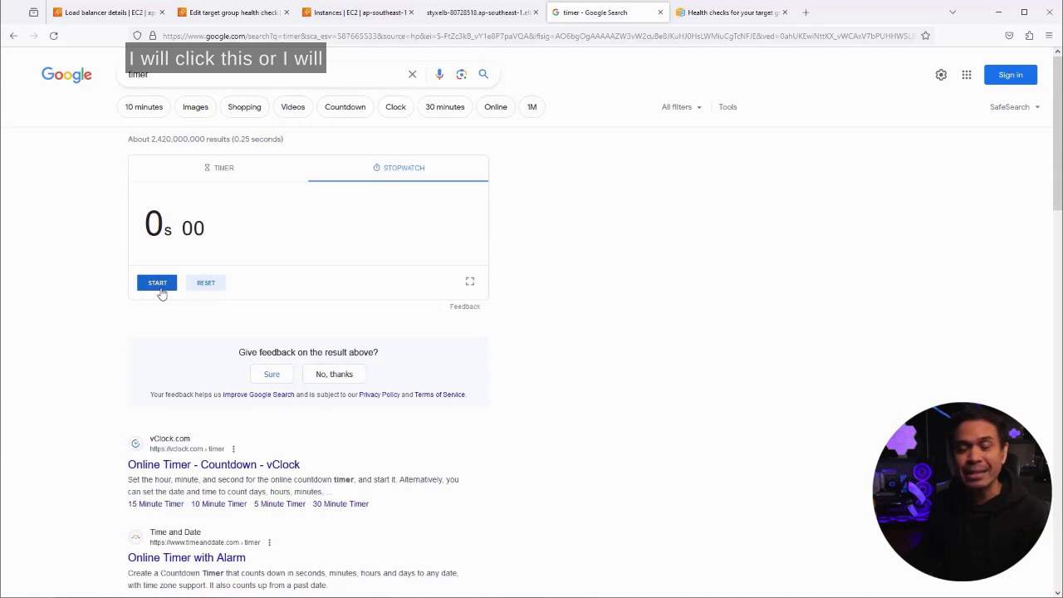
click(357, 12)
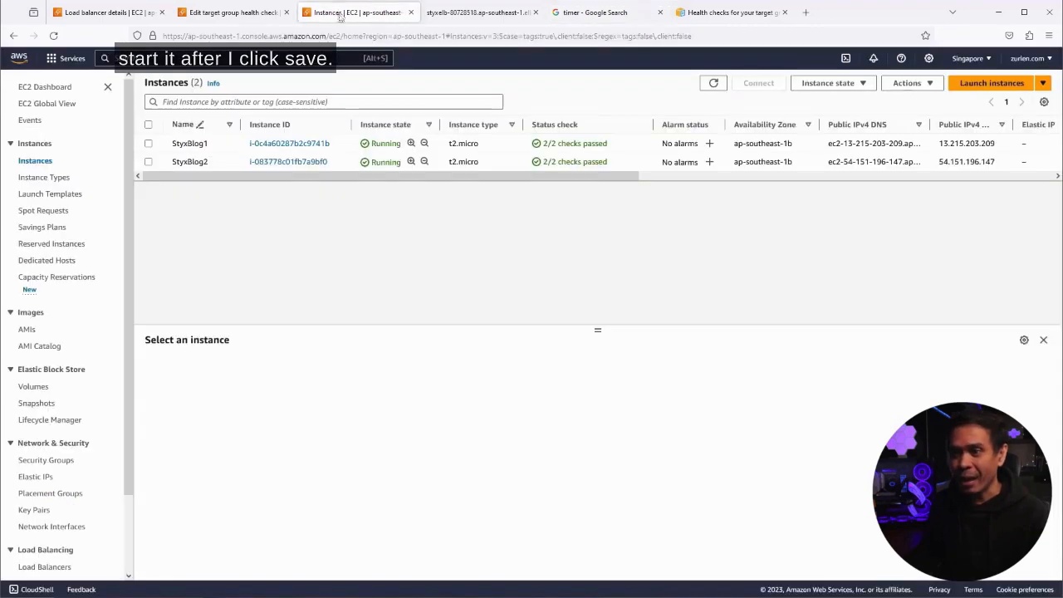
Step: Save StyxTG's health check override to port 80
click(232, 11)
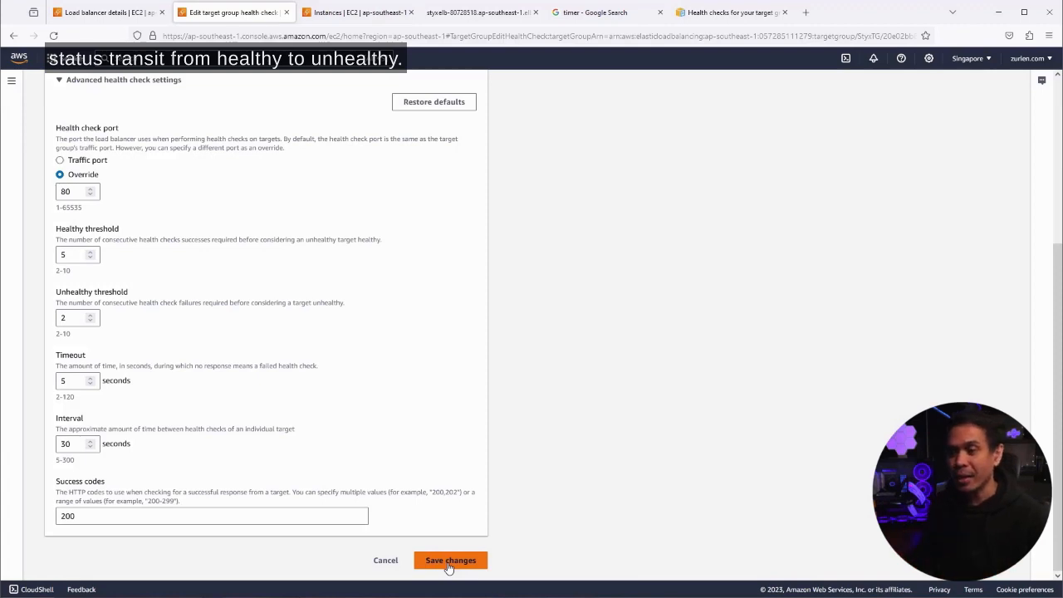
click(450, 560)
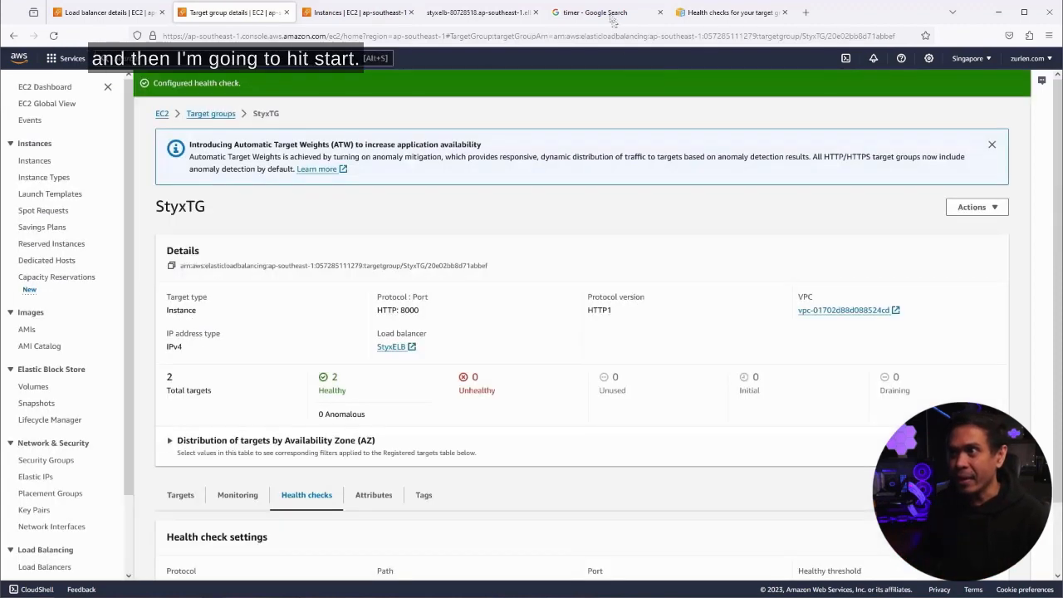
Step: Start the stopwatch and return to StyxTG's target group details
click(593, 12)
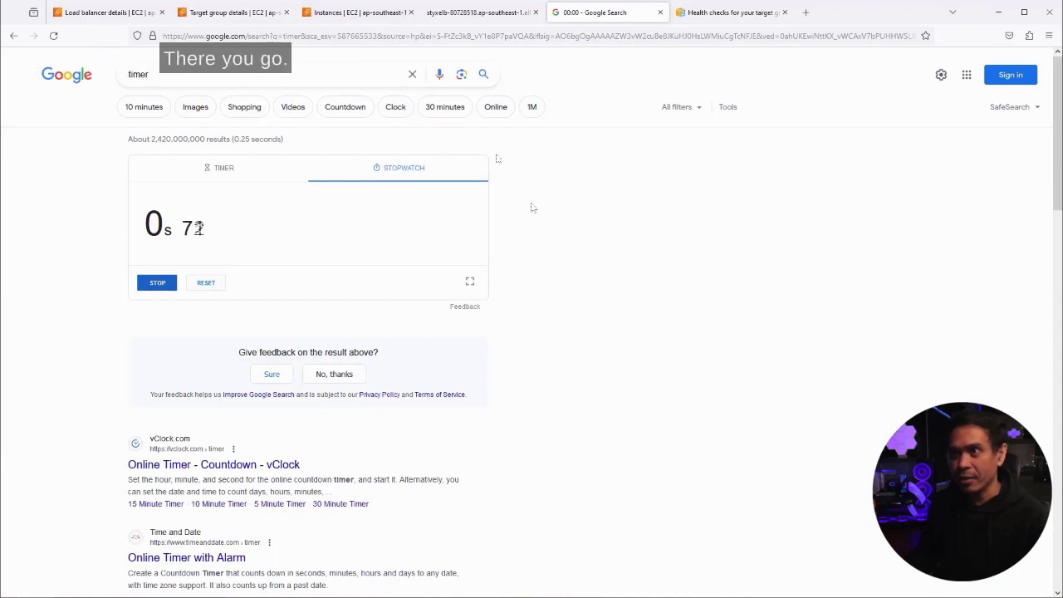
click(233, 12)
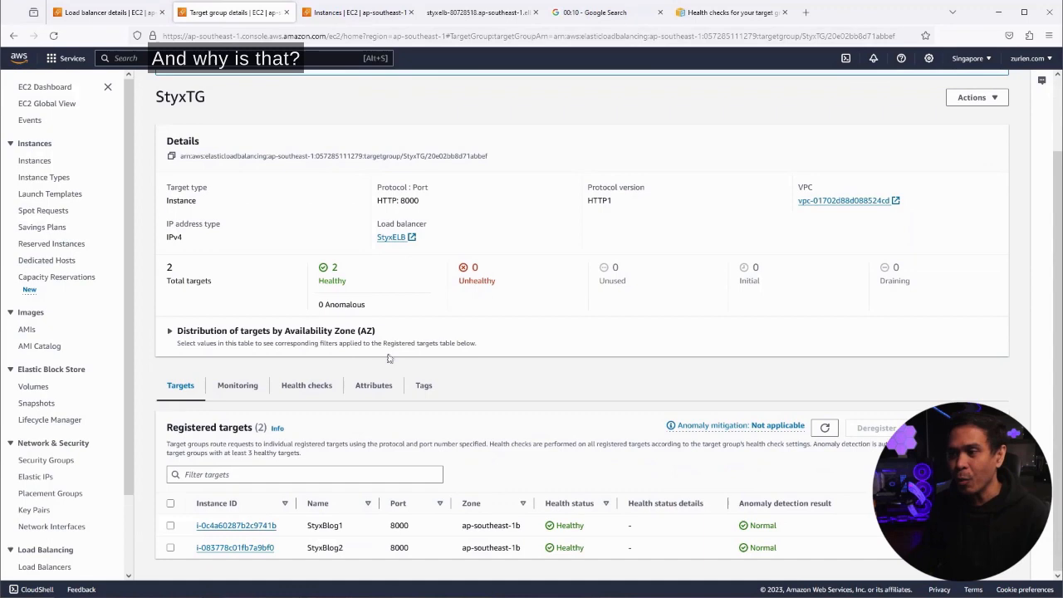
Step: Review StyxTG's 30-second interval and recheck targets until both report unhealthy
click(306, 384)
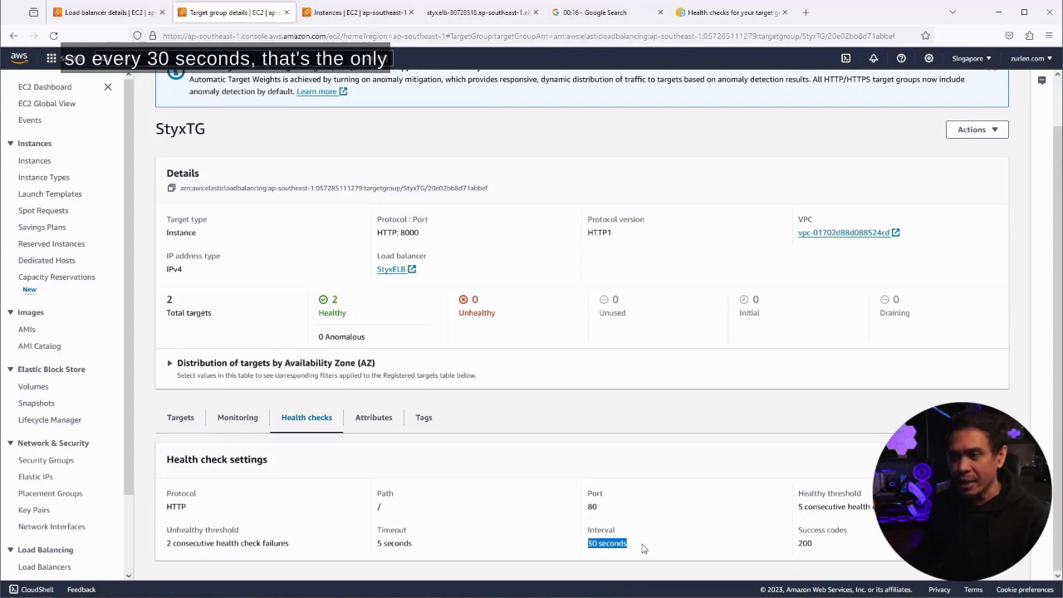
mouse_move(401, 323)
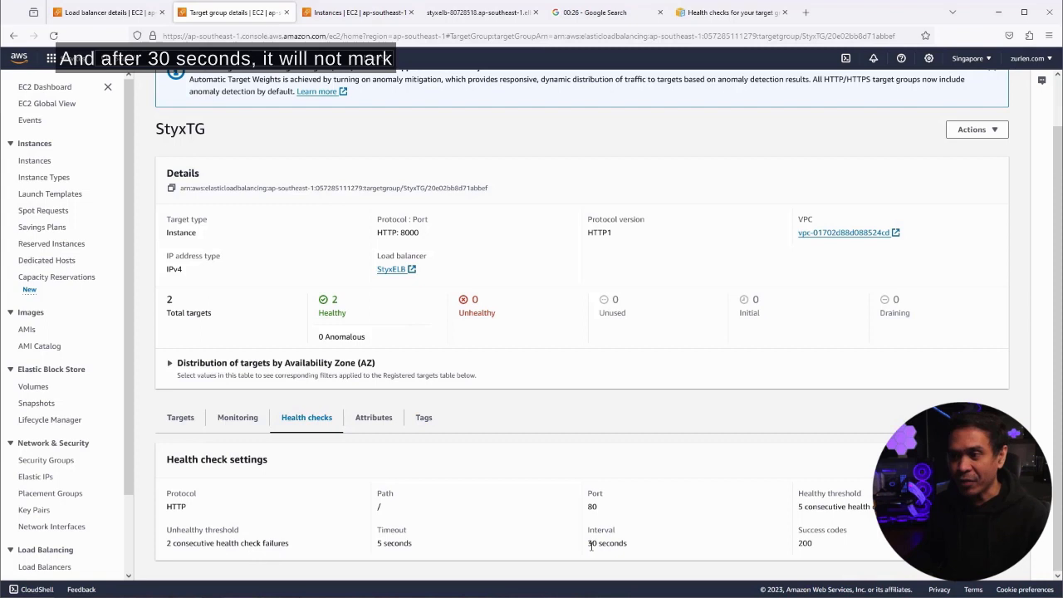
double_click(606, 542)
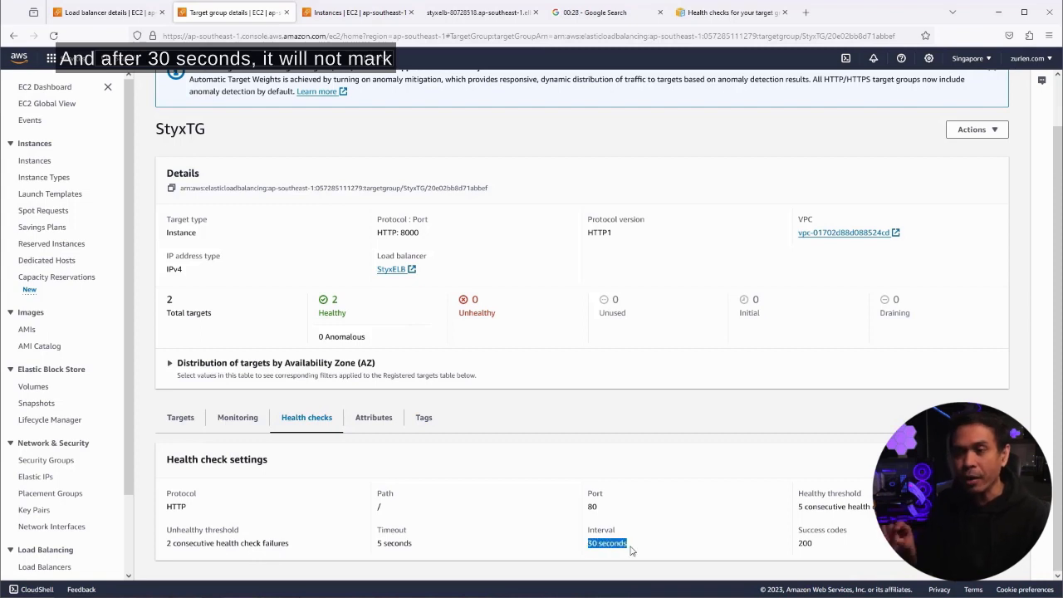
mouse_move(166, 555)
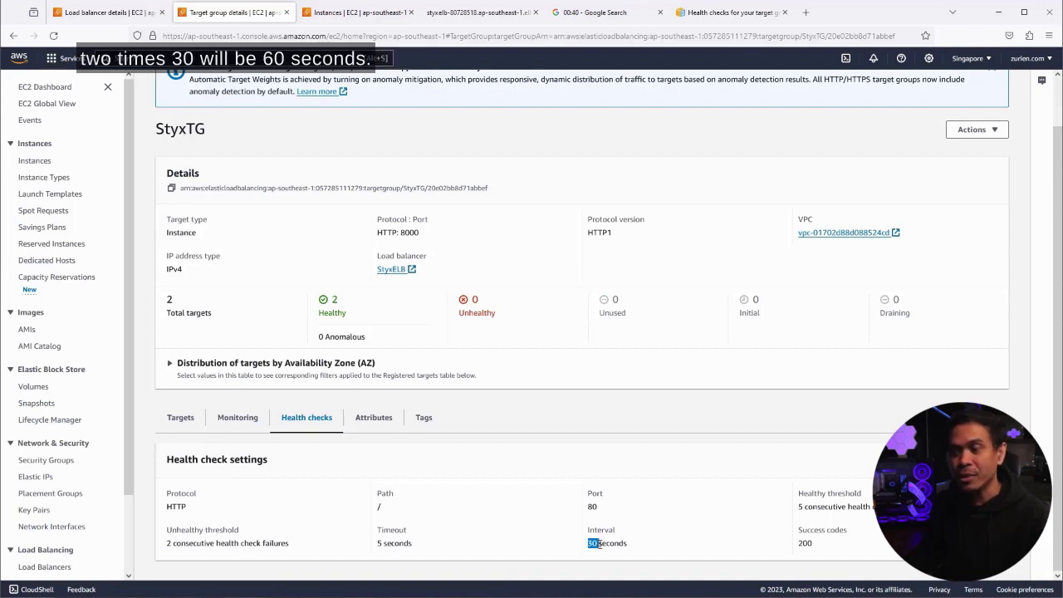
click(606, 11)
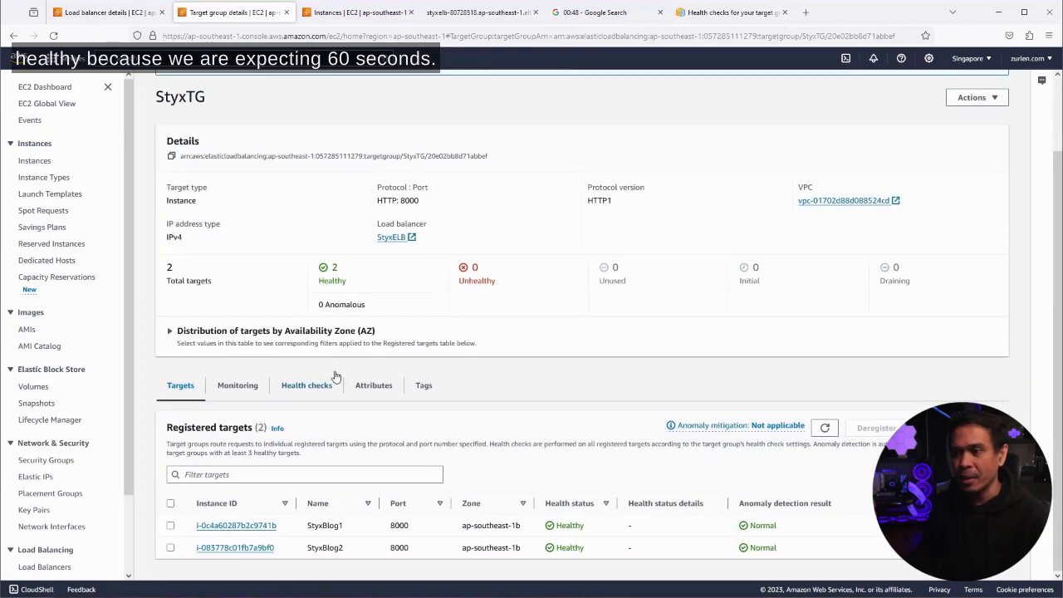
click(307, 384)
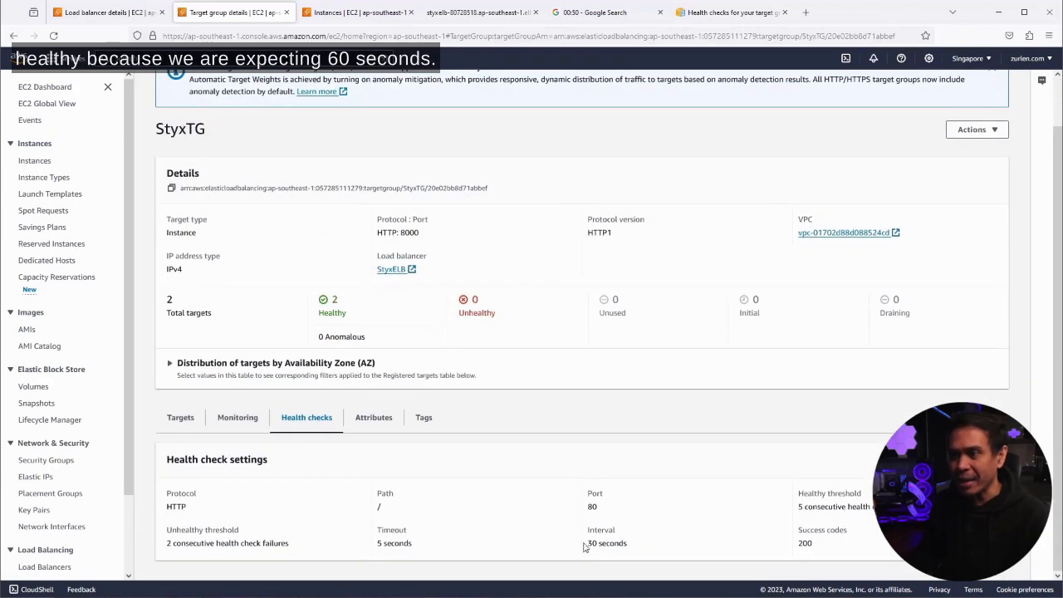
double_click(605, 542)
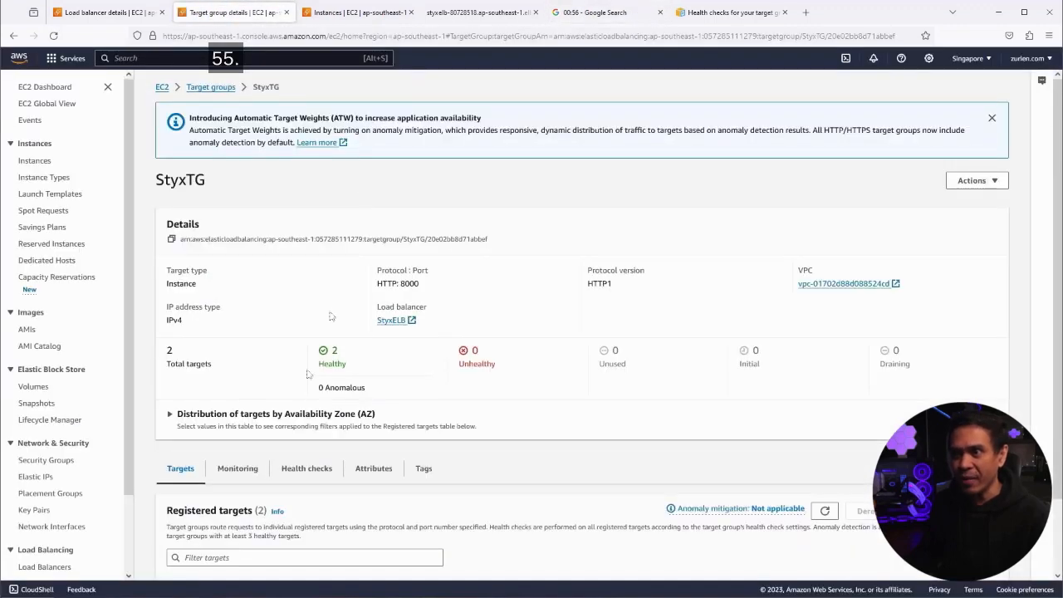
scroll(down, 3)
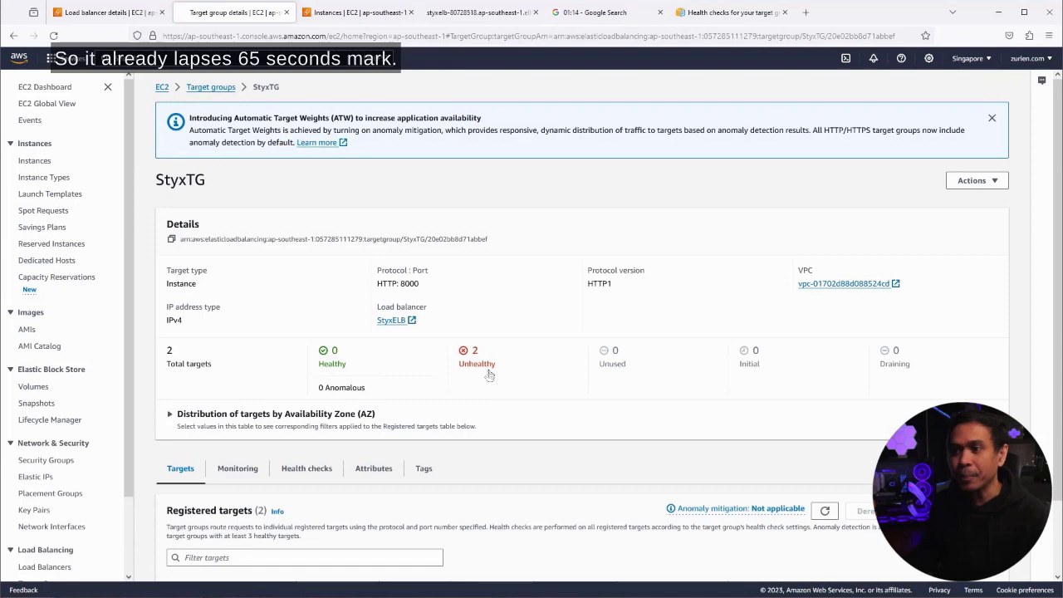
Step: Show StyxBlog1 and StyxBlog2 as unhealthy with request timed out in Registered targets
scroll(down, 3)
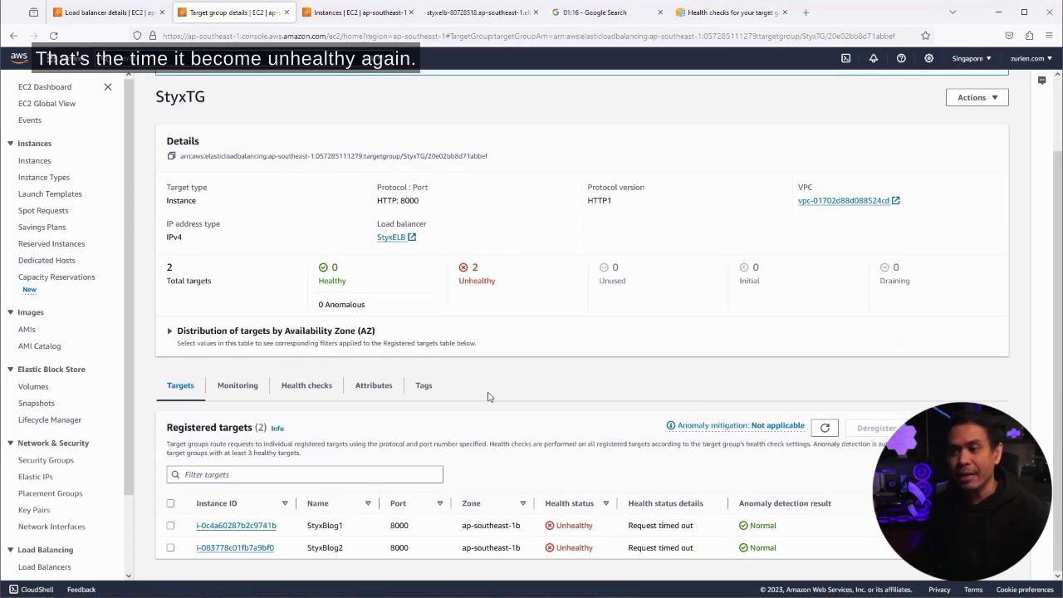
click(307, 385)
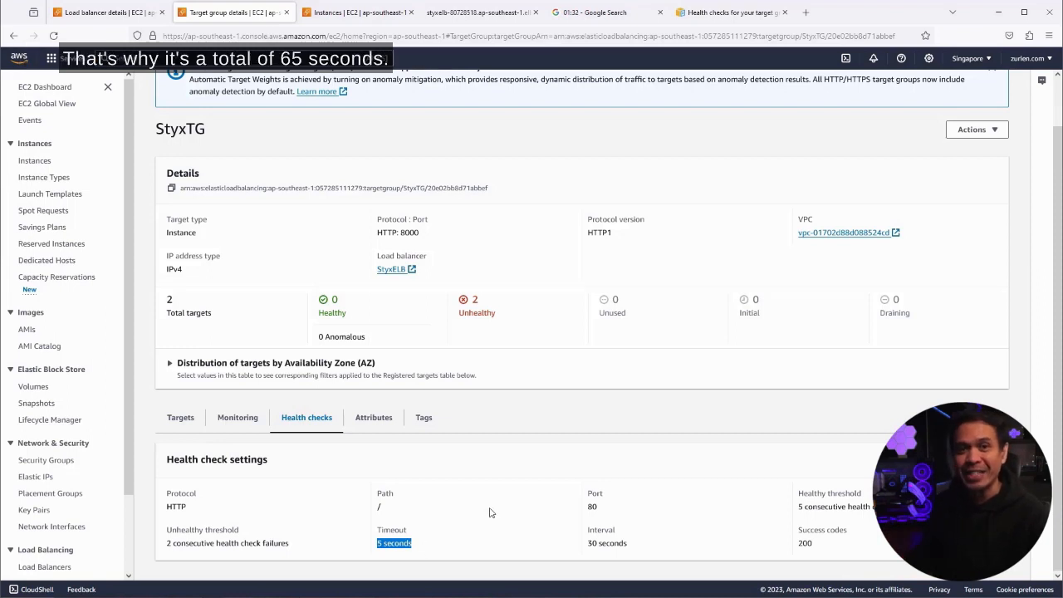
click(180, 417)
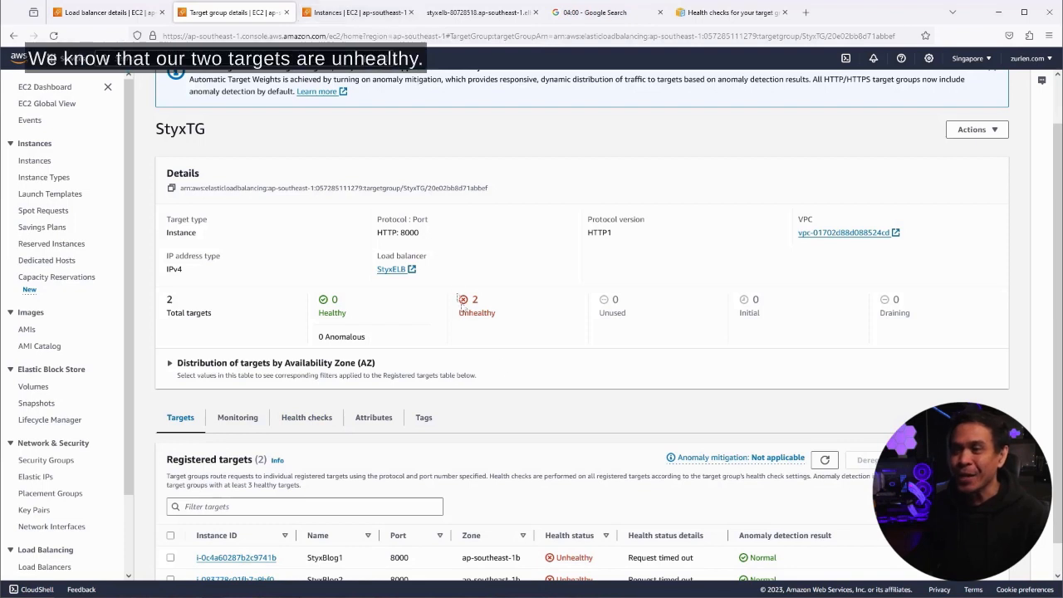
mouse_move(492, 348)
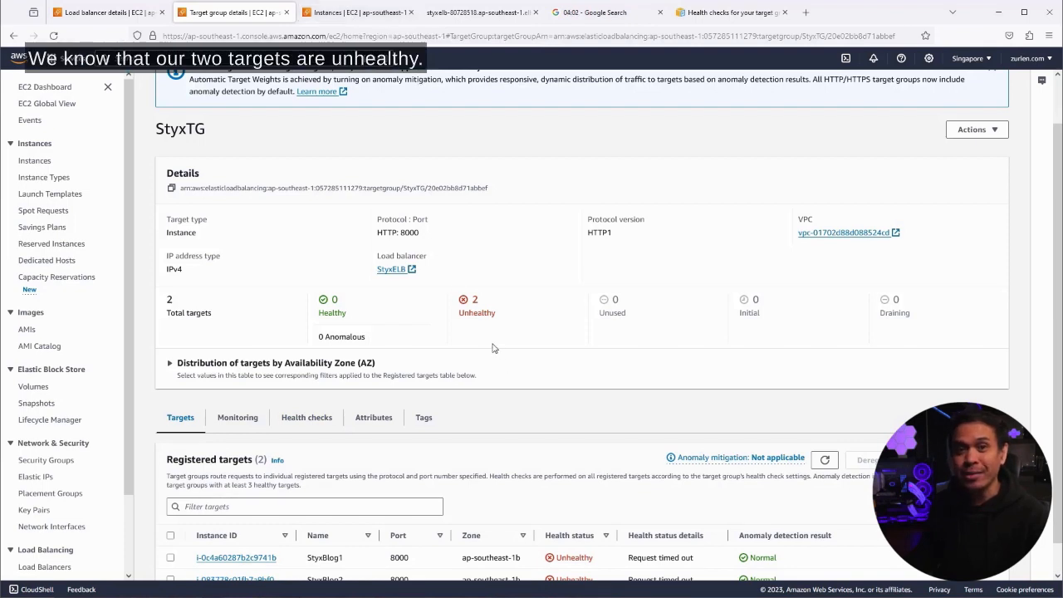
mouse_move(478, 312)
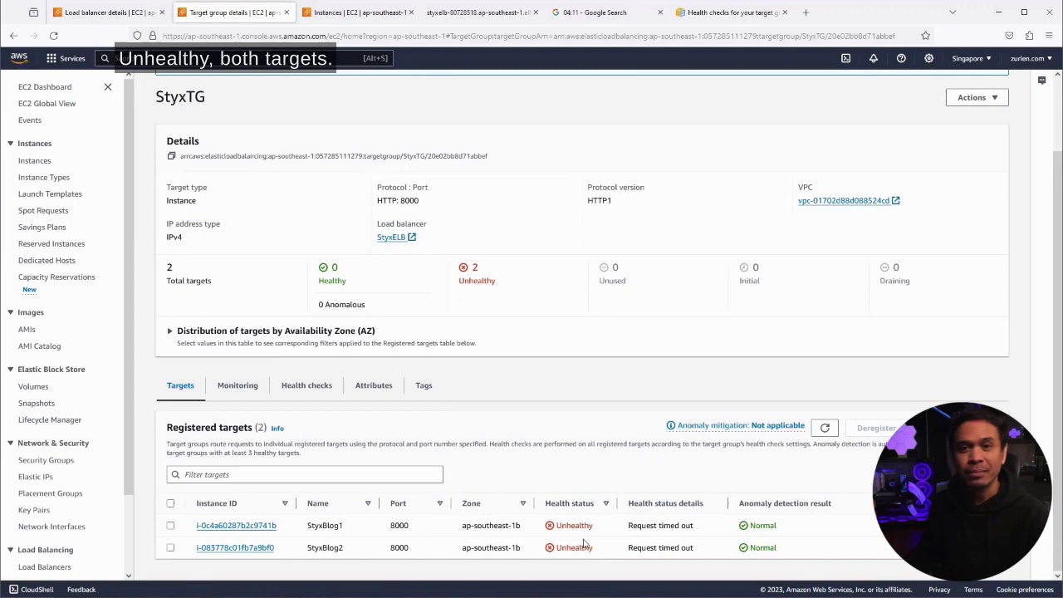
mouse_move(461, 336)
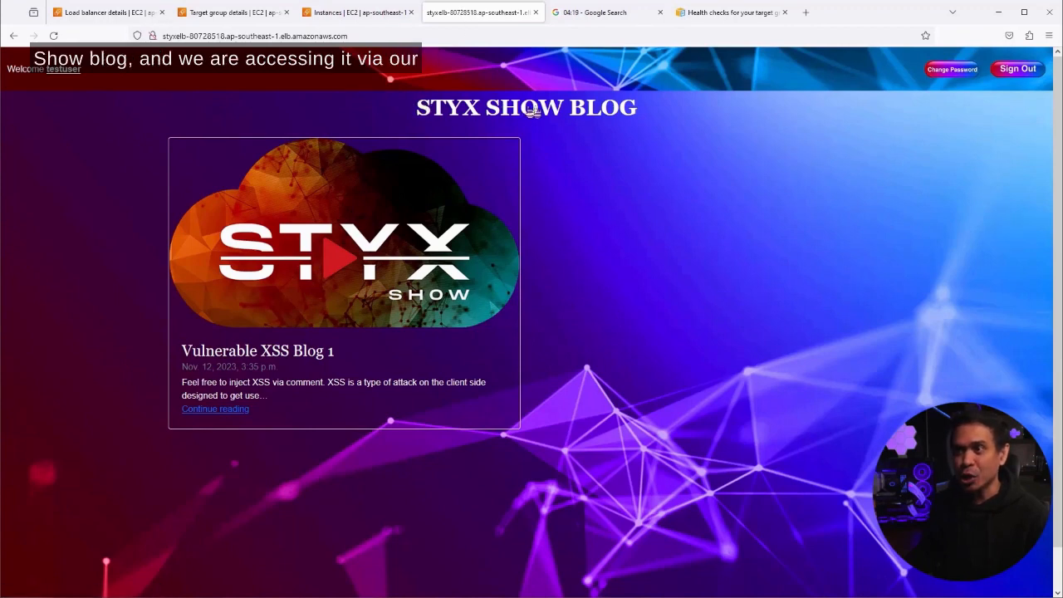
mouse_move(601, 197)
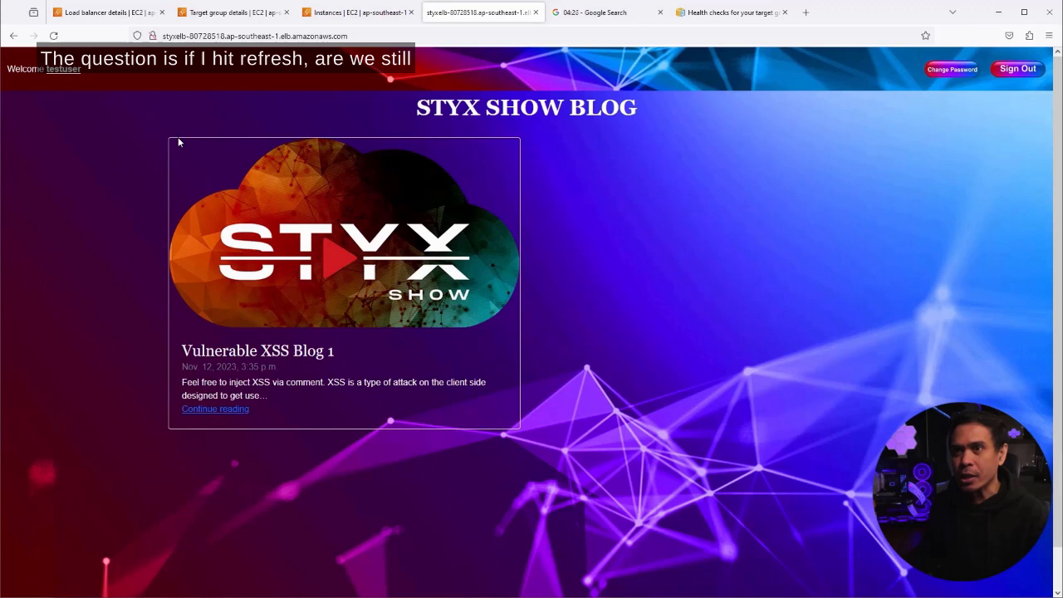
mouse_move(122, 174)
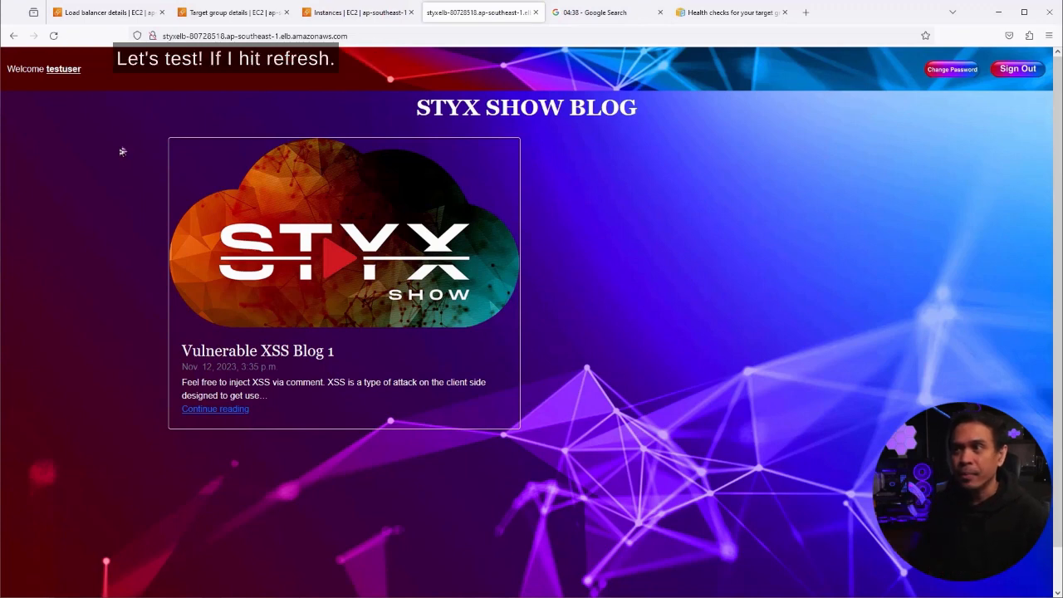
Step: Reload the Styx Show Blog five times through the load balancer, confirming it still loads
click(54, 35)
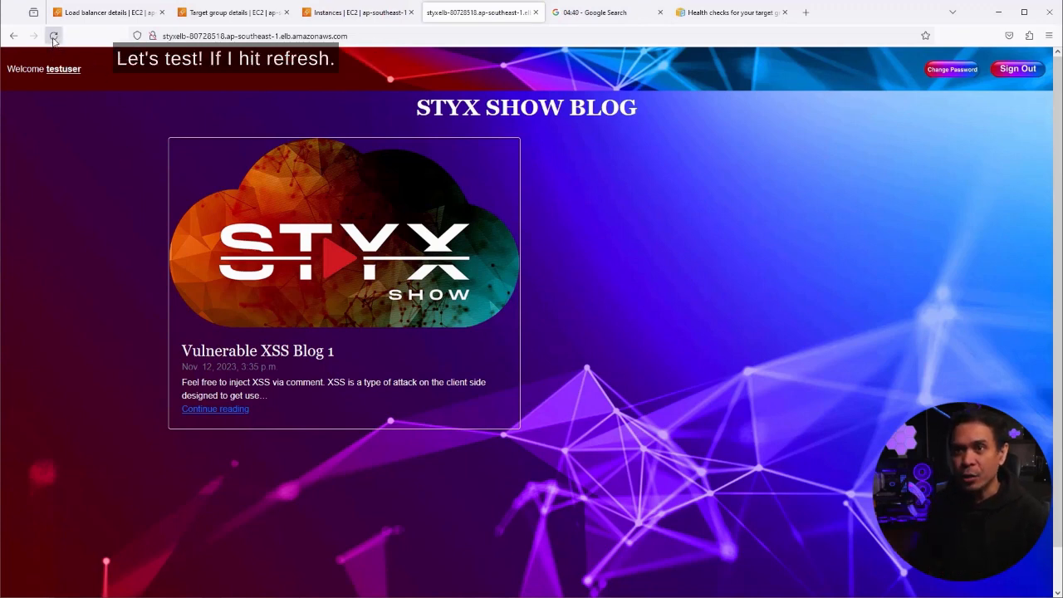
click(53, 35)
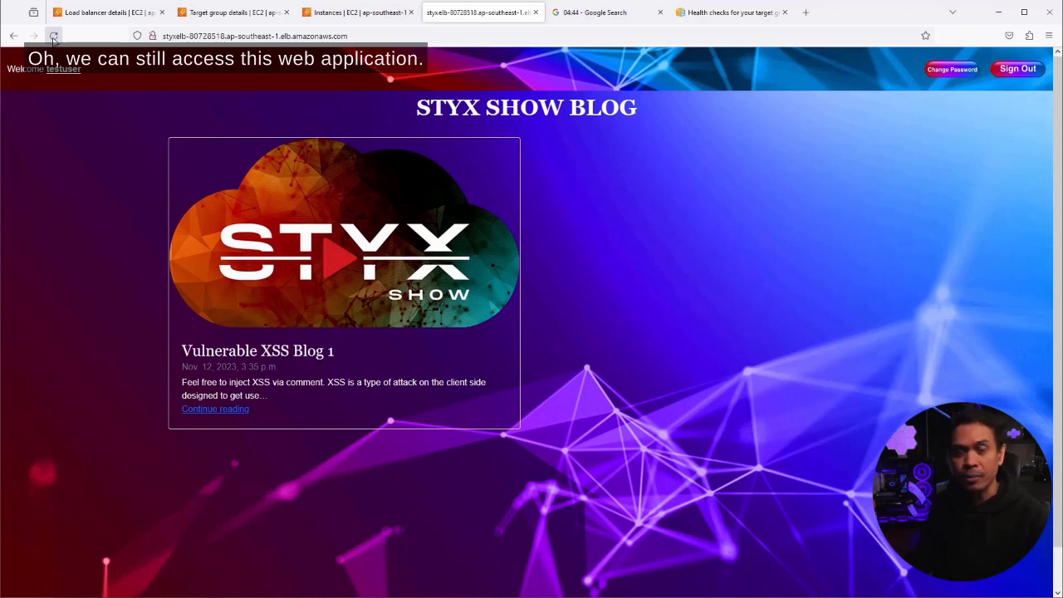
click(53, 36)
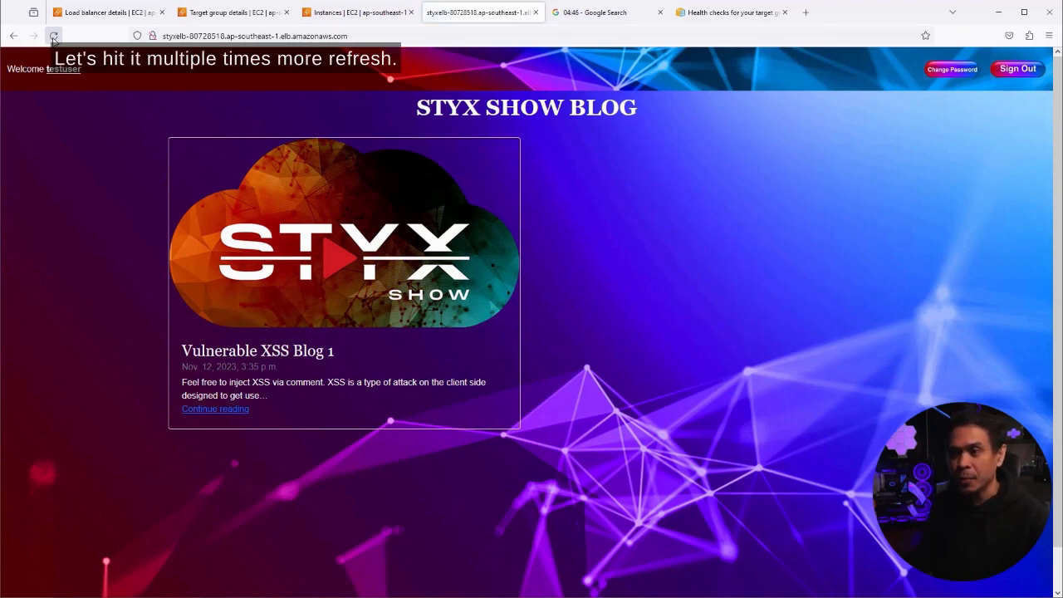
click(54, 36)
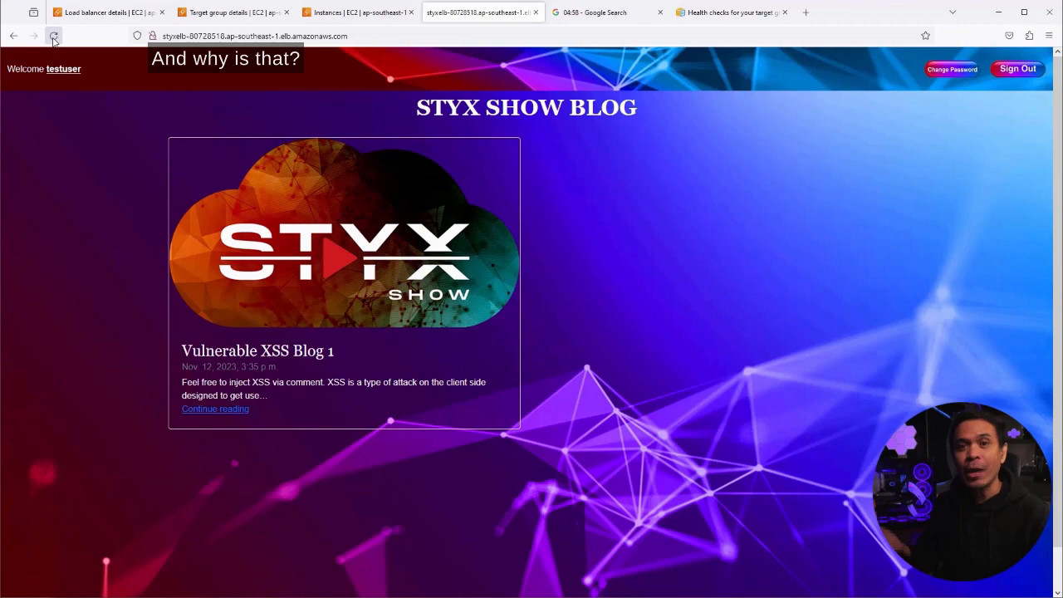
click(53, 36)
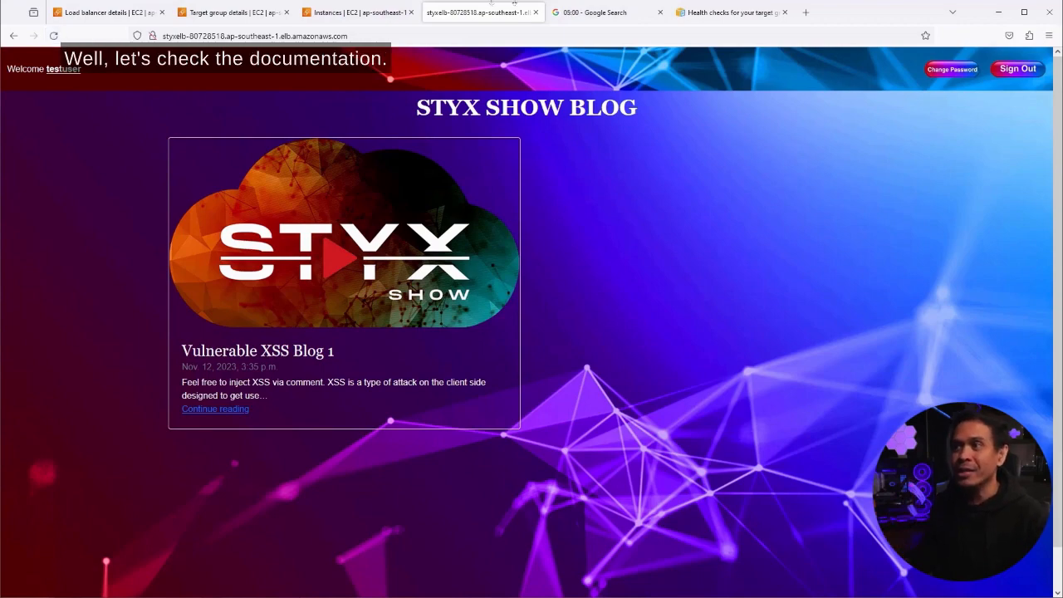
click(731, 11)
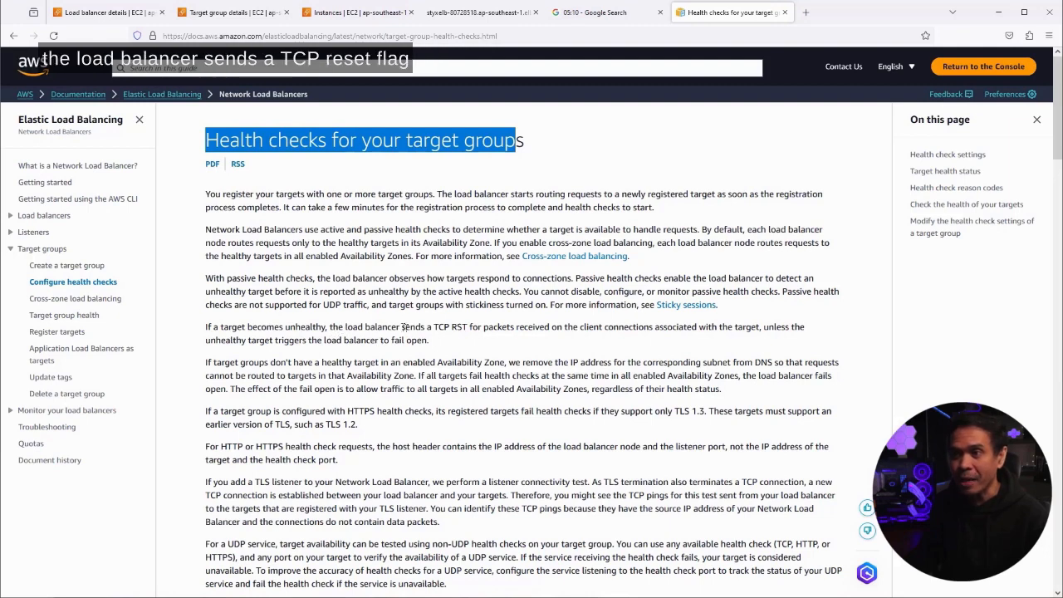
Step: Highlight the health checks page title and the fail-open passages about traffic reaching all targets
double_click(455, 326)
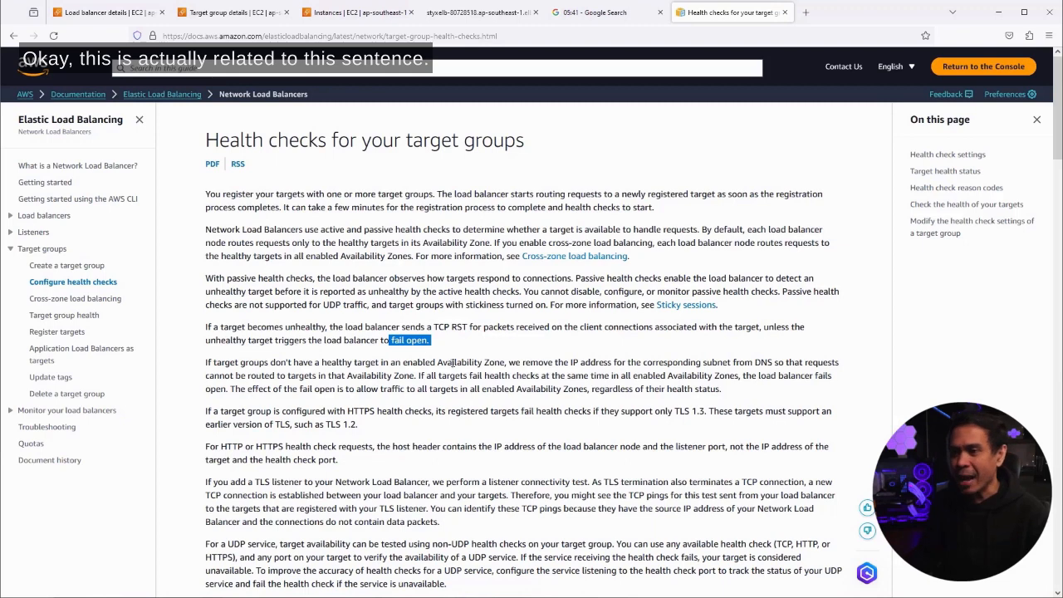
drag(432, 374, 722, 389)
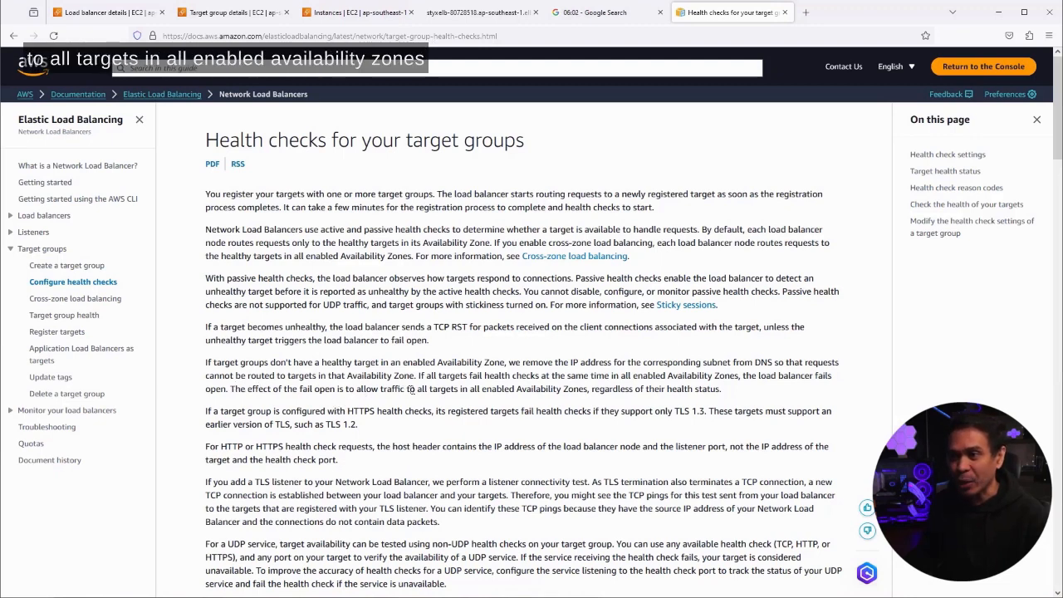
mouse_move(589, 401)
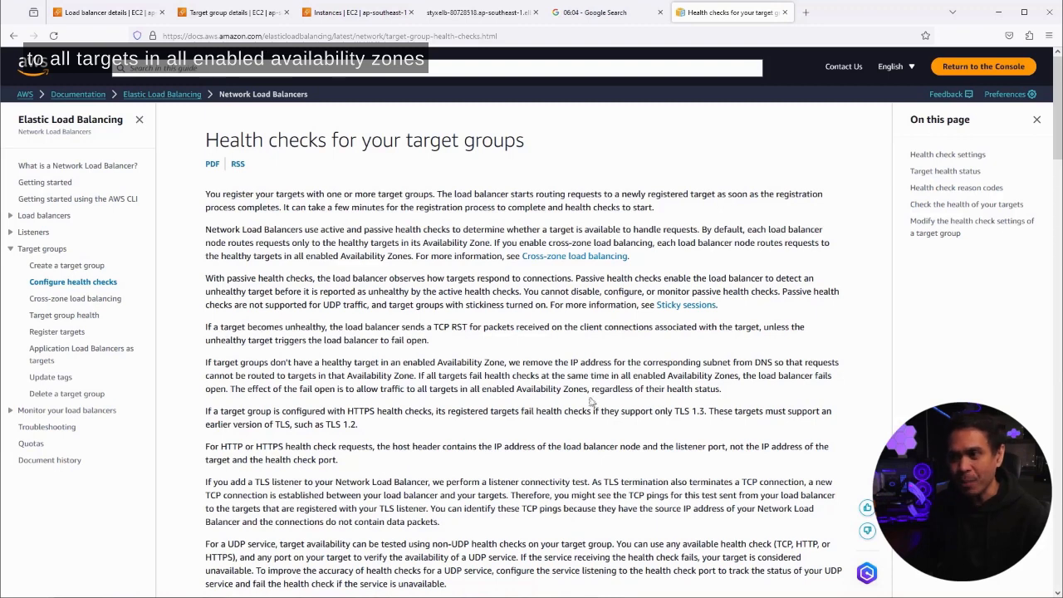
double_click(655, 389)
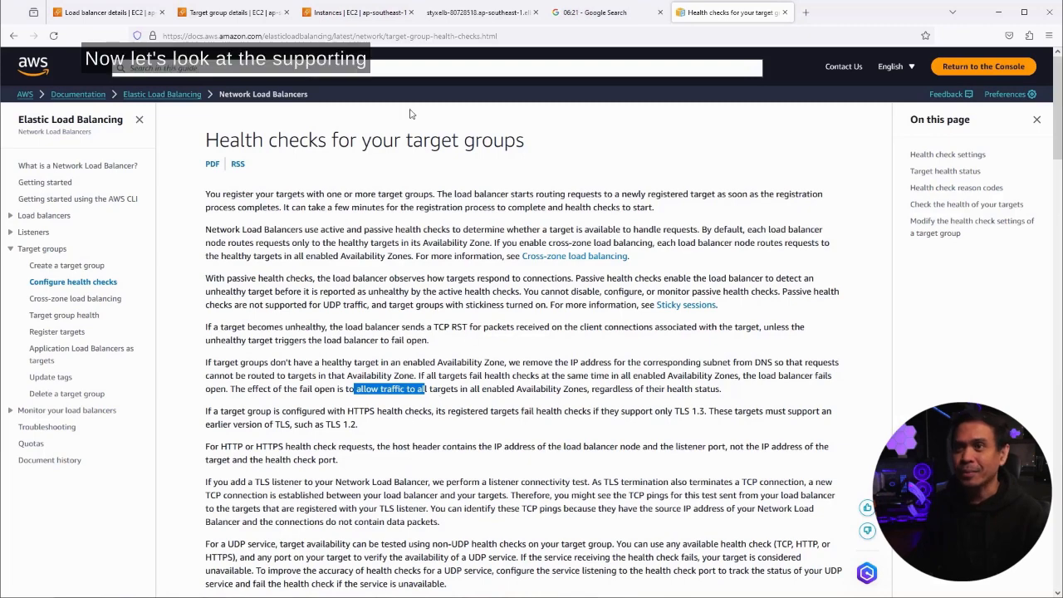
Step: Edit StyxTG's attributes: round robin with 300-second deregistration delay
click(233, 11)
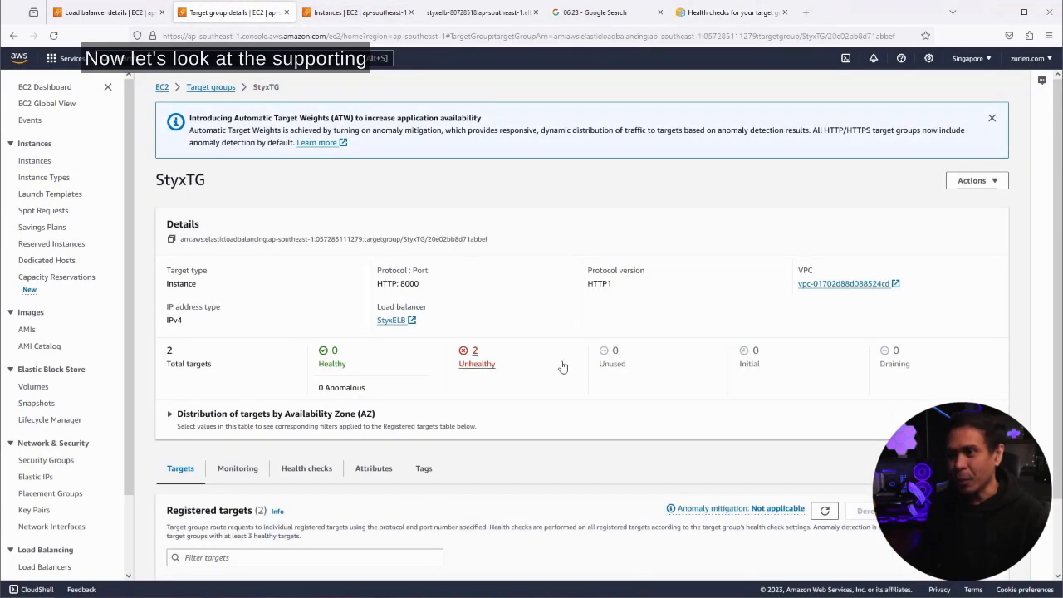
scroll(down, 3)
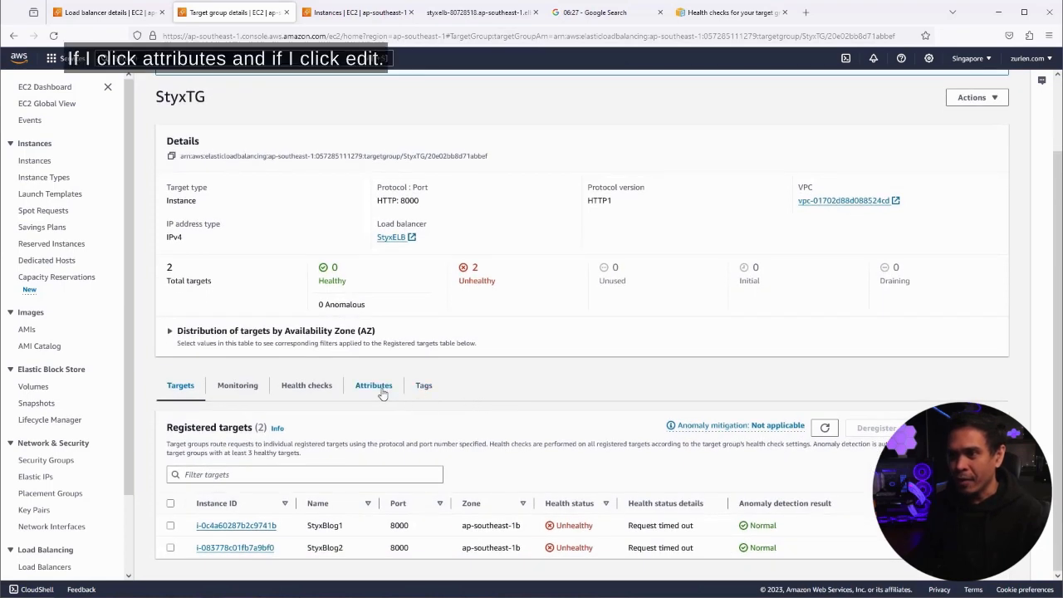
click(373, 385)
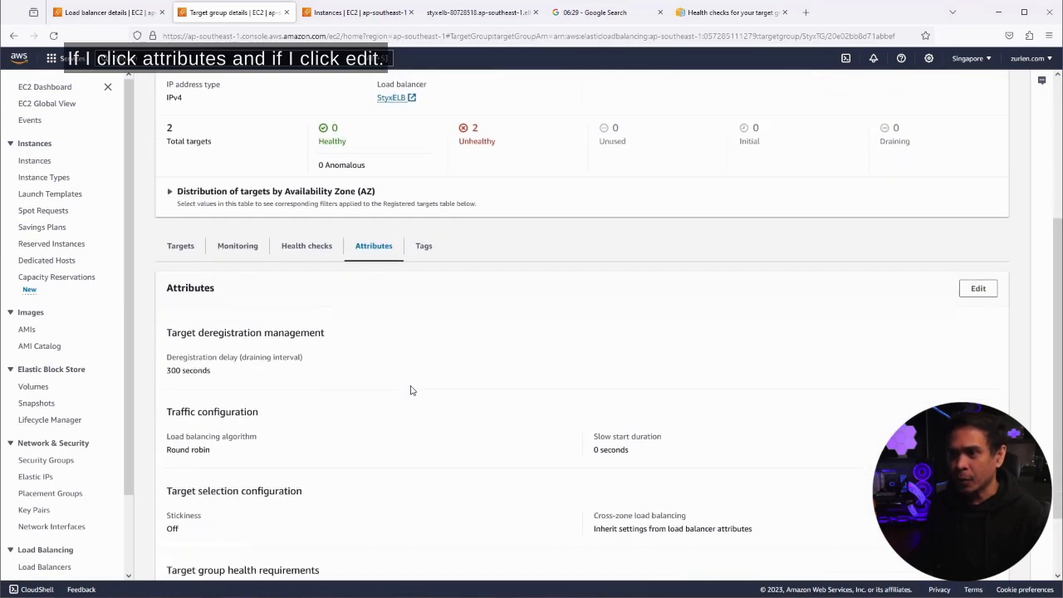
click(977, 288)
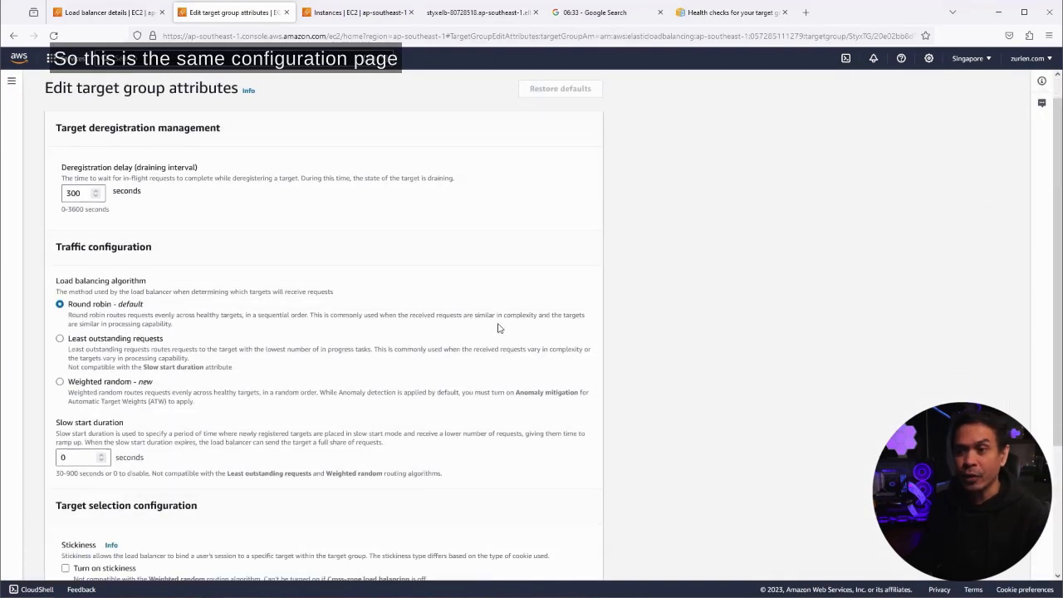
Step: Scroll past the disabled stickiness setting and expand Target group health requirements
scroll(down, 3)
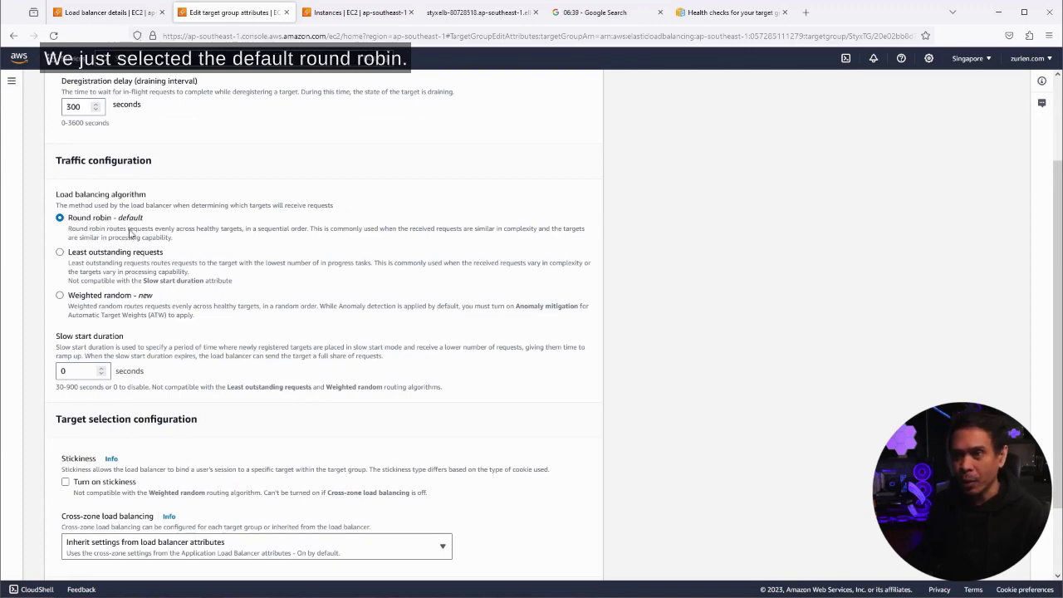
scroll(down, 3)
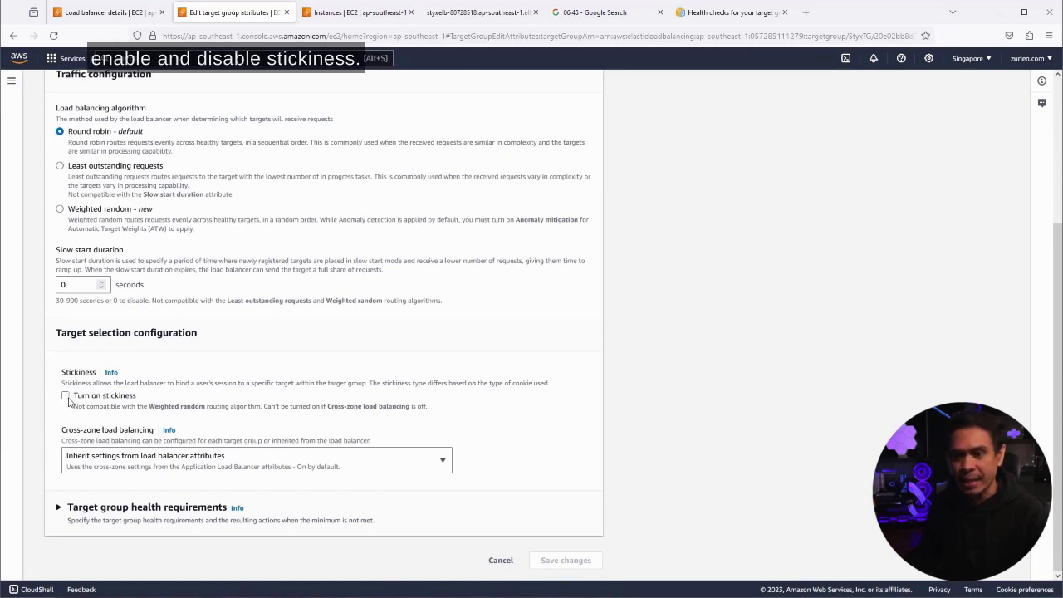
click(58, 508)
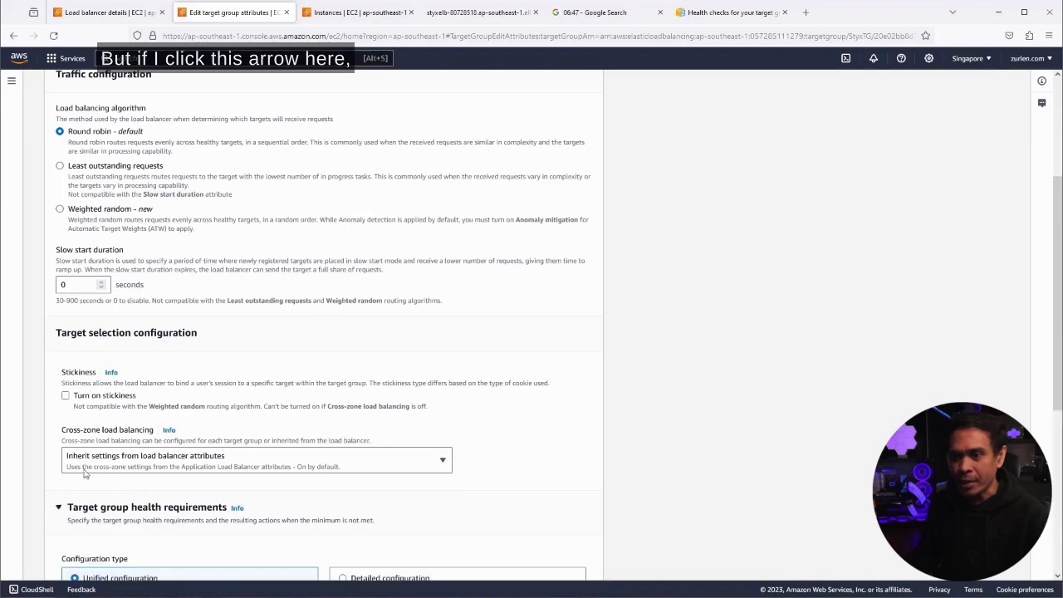
scroll(down, 3)
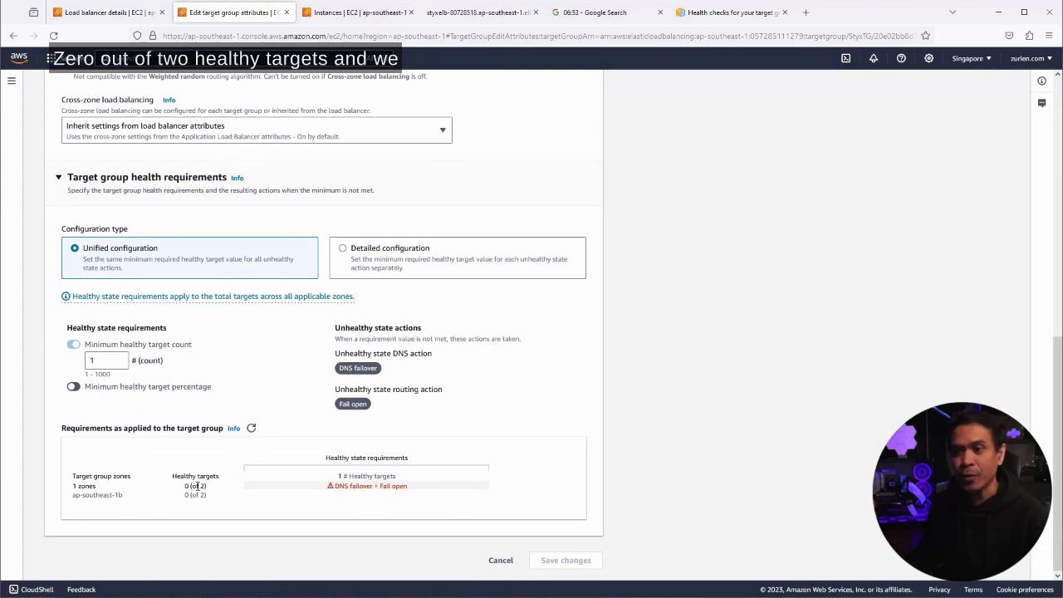
mouse_move(199, 493)
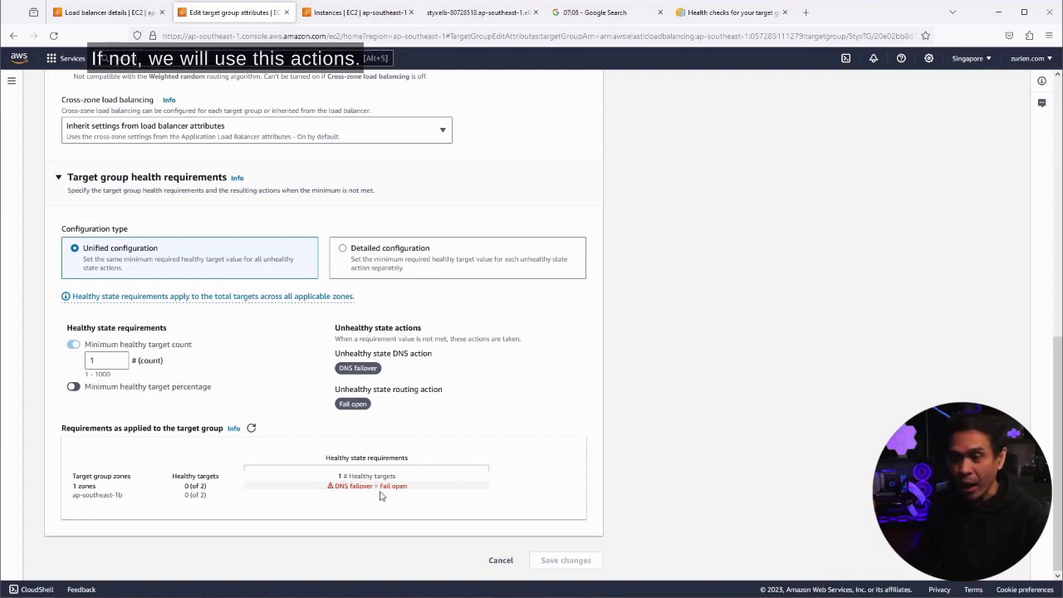
mouse_move(382, 495)
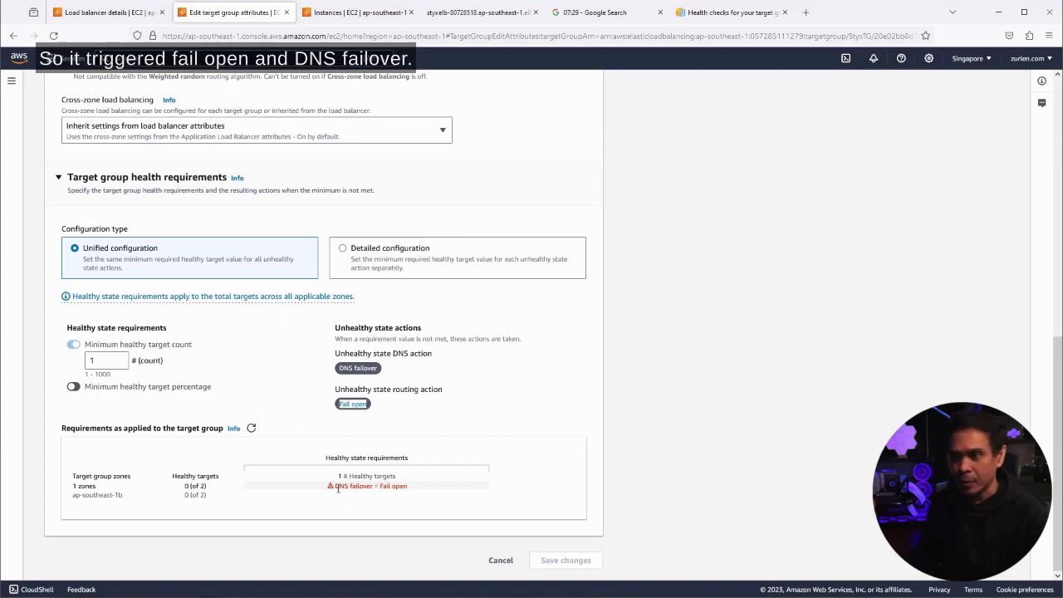
double_click(392, 486)
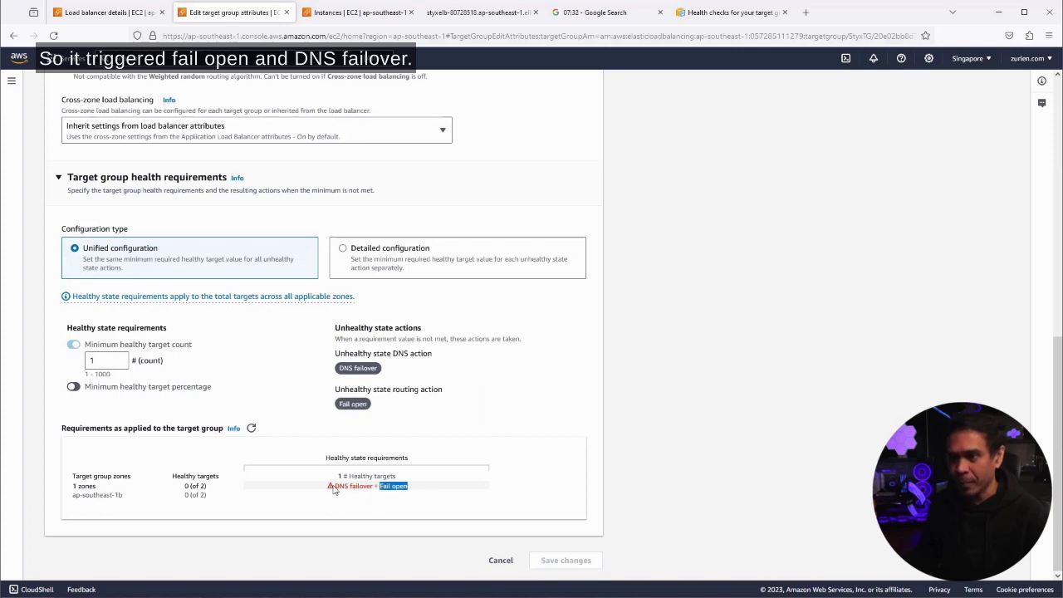